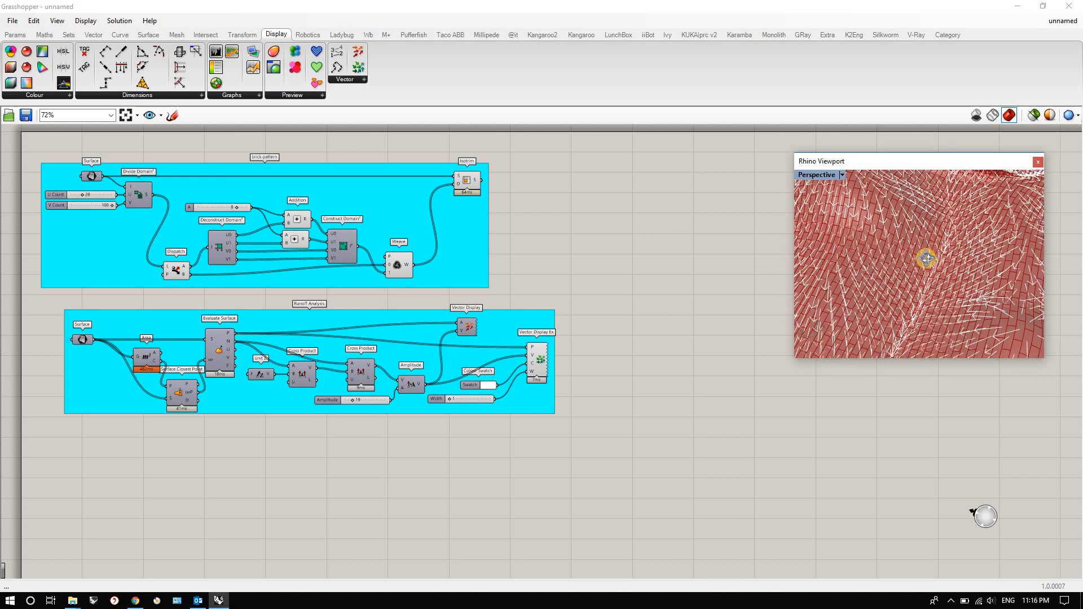
Hold the scaled runoff vectors in a standalone Vector parameter below the group with its wire hidden.
left_click_drag(925, 260, 928, 211)
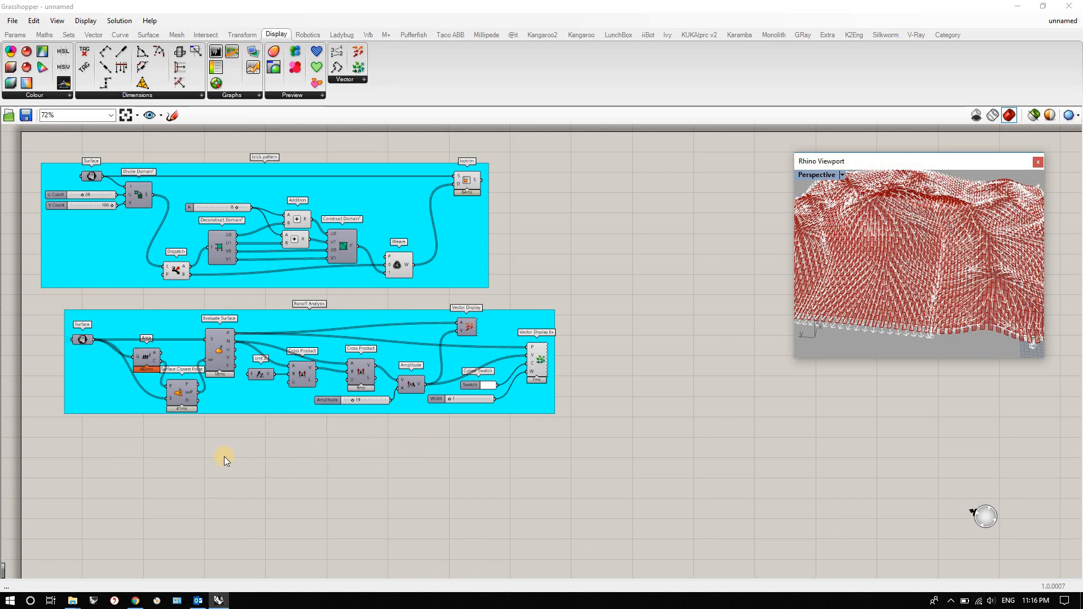
mouse_move(904, 264)
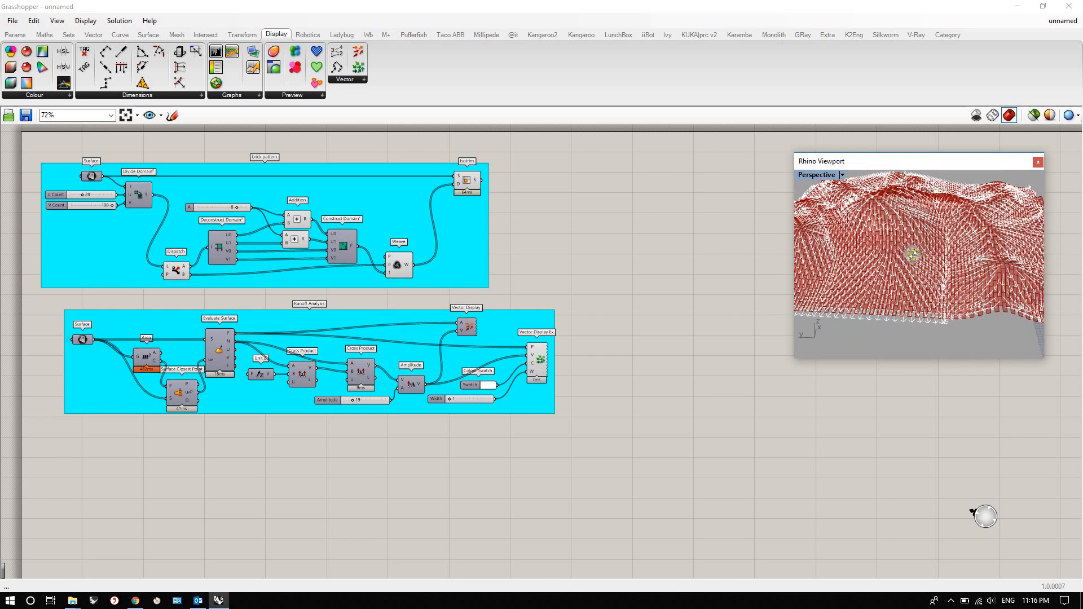
left_click_drag(911, 256, 943, 235)
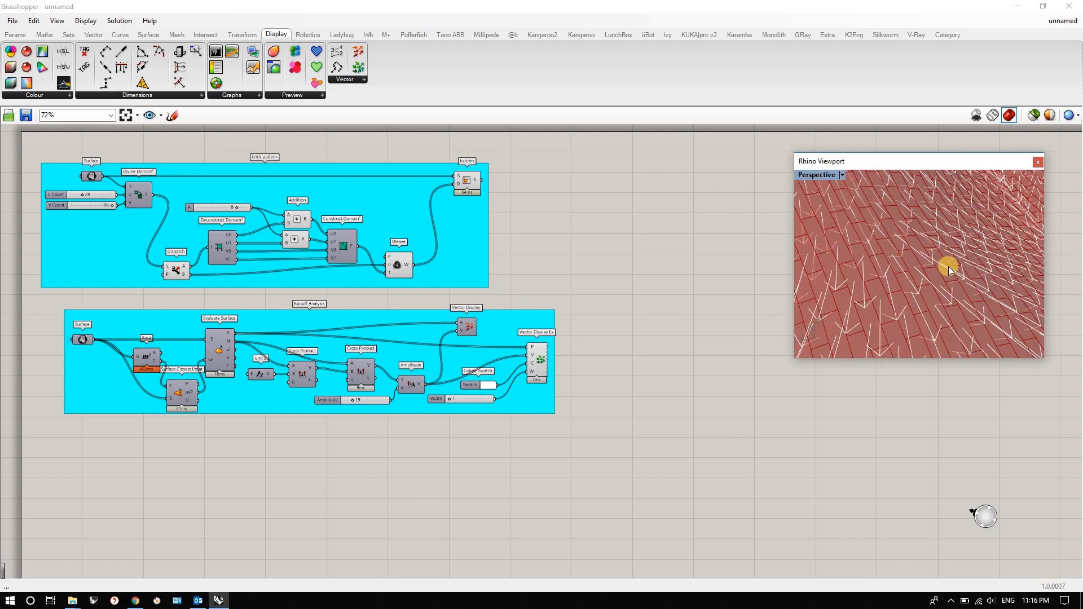
mouse_move(915, 268)
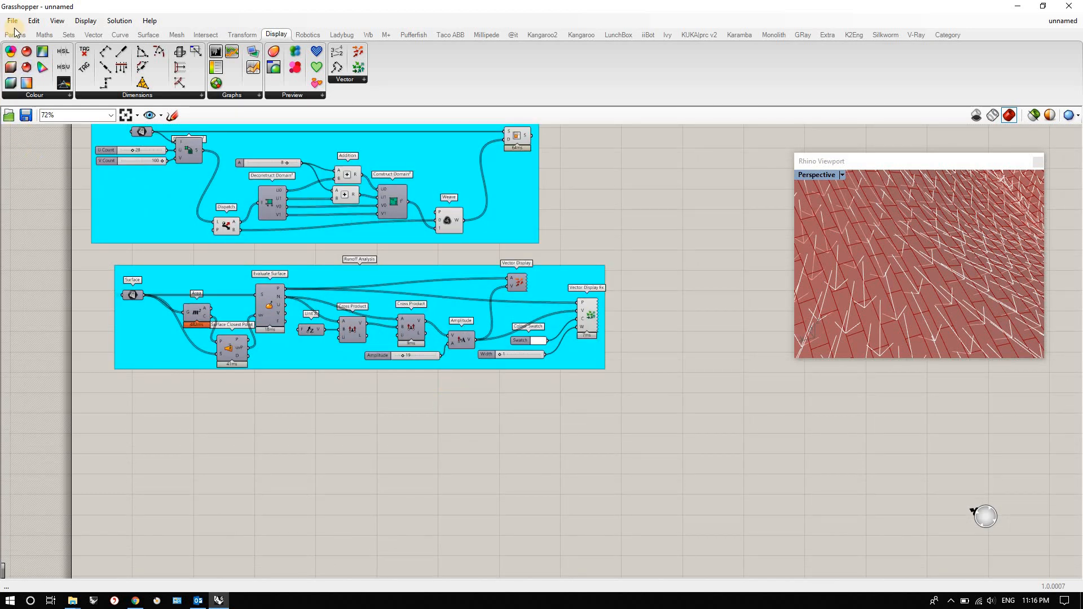
left_click(14, 35)
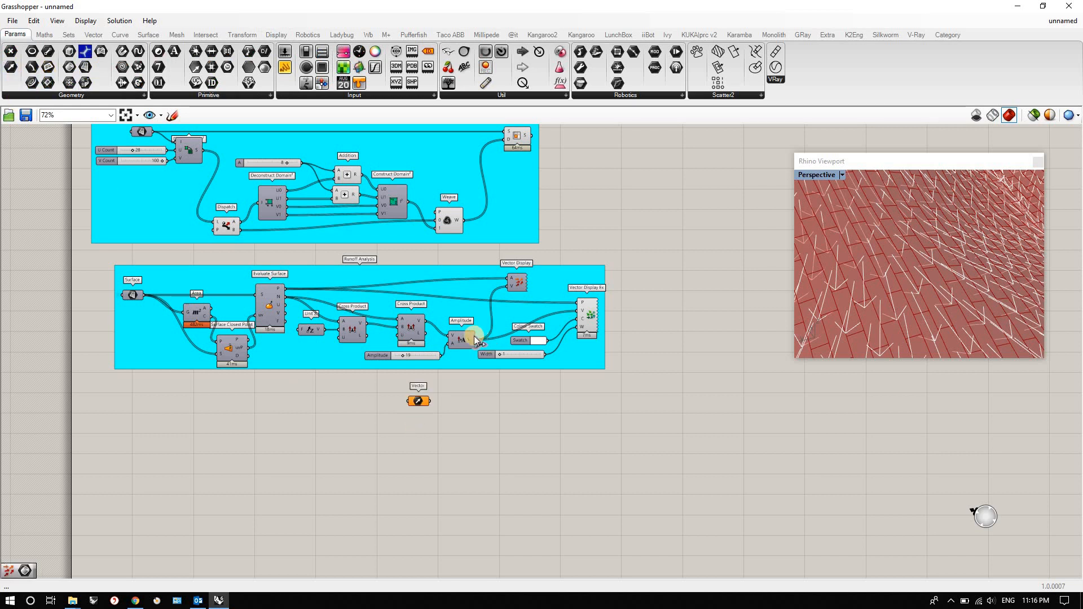
left_click_drag(478, 339, 418, 401)
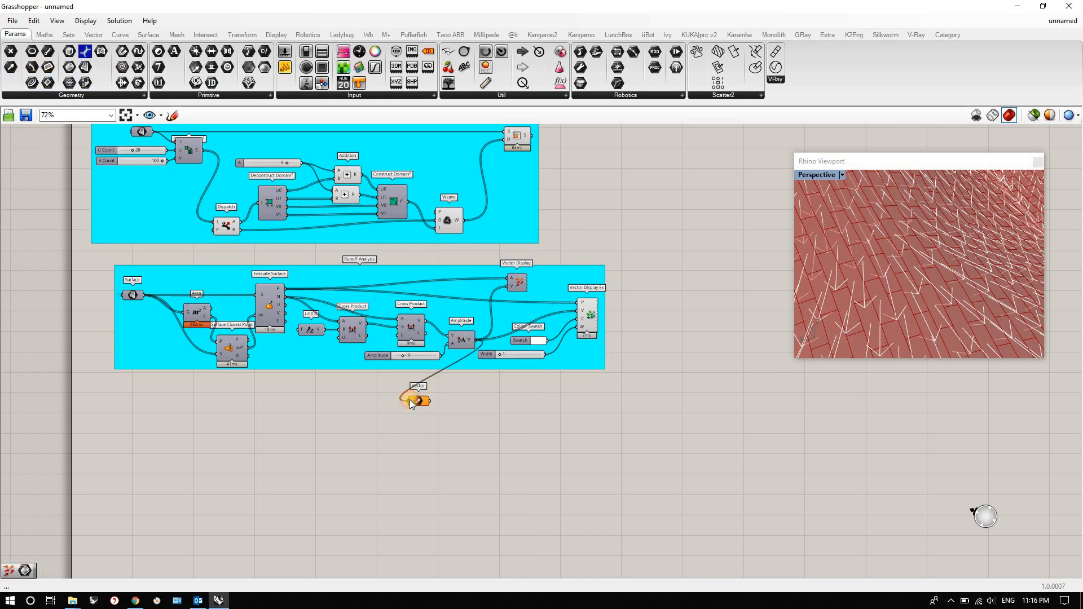
left_click_drag(414, 400, 131, 427)
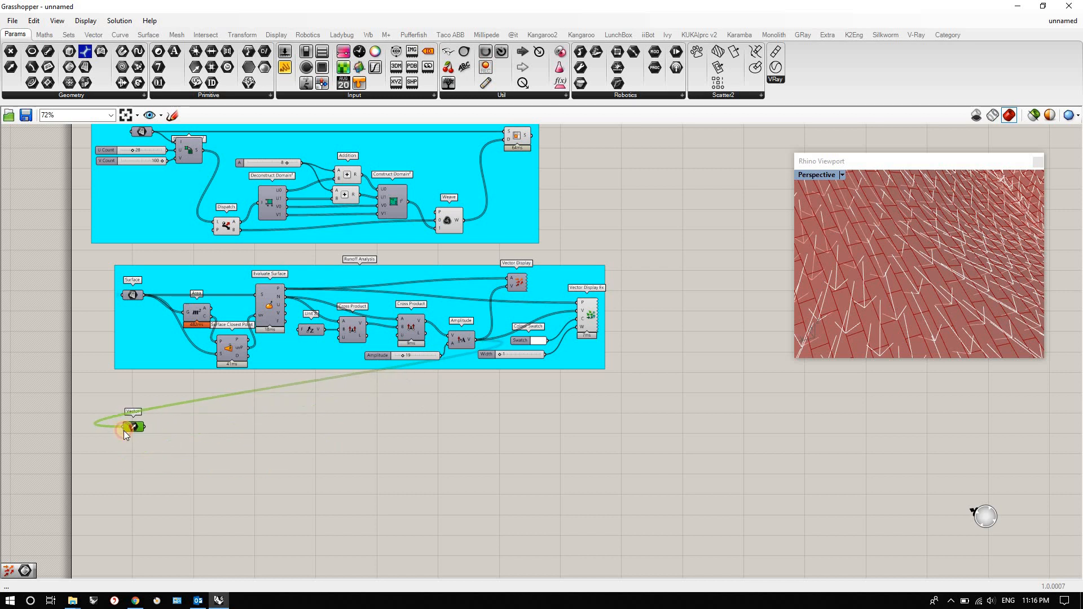
right_click(133, 426)
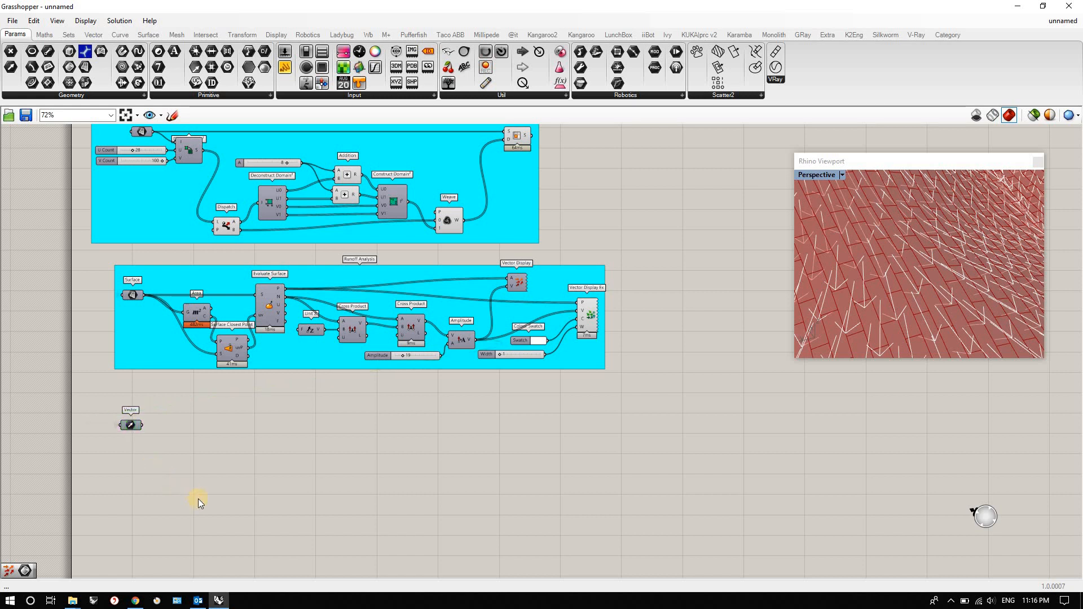
mouse_move(168, 450)
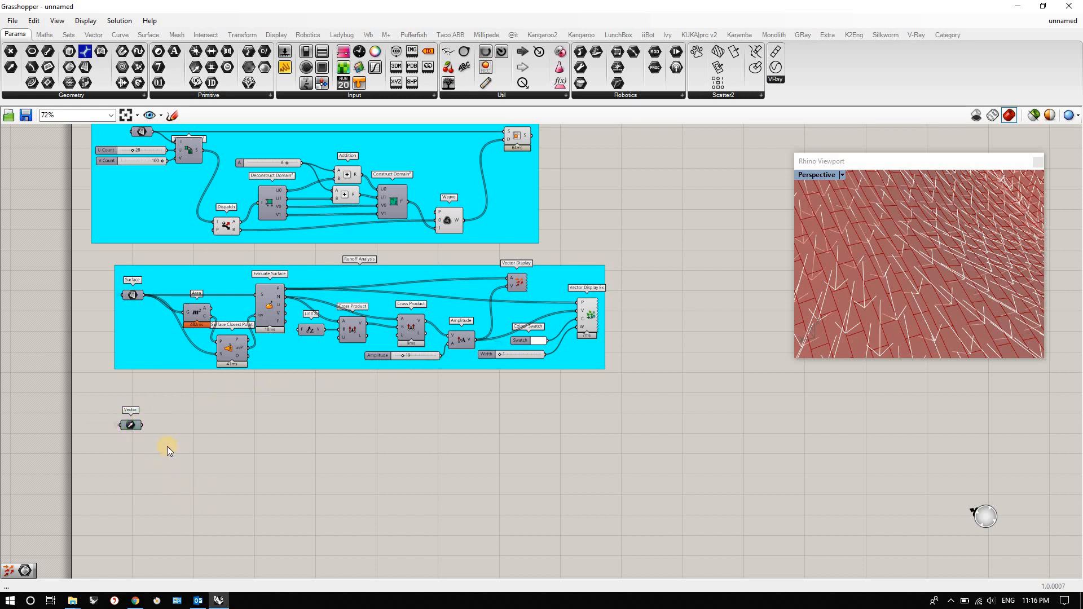
mouse_move(171, 436)
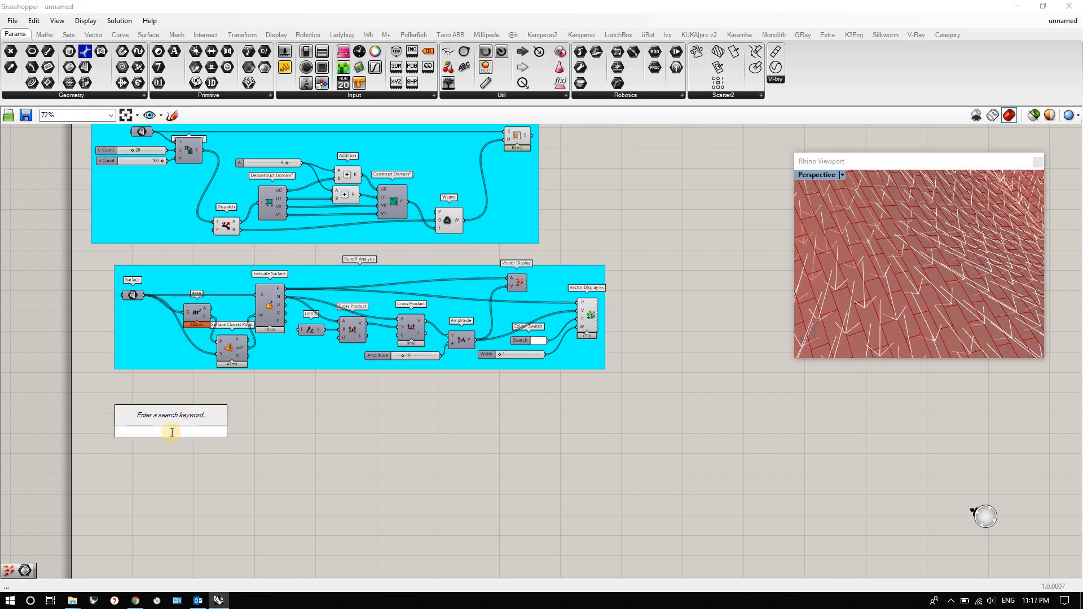
Unitize the held runoff vectors with a Unit Vector component.
type("unit")
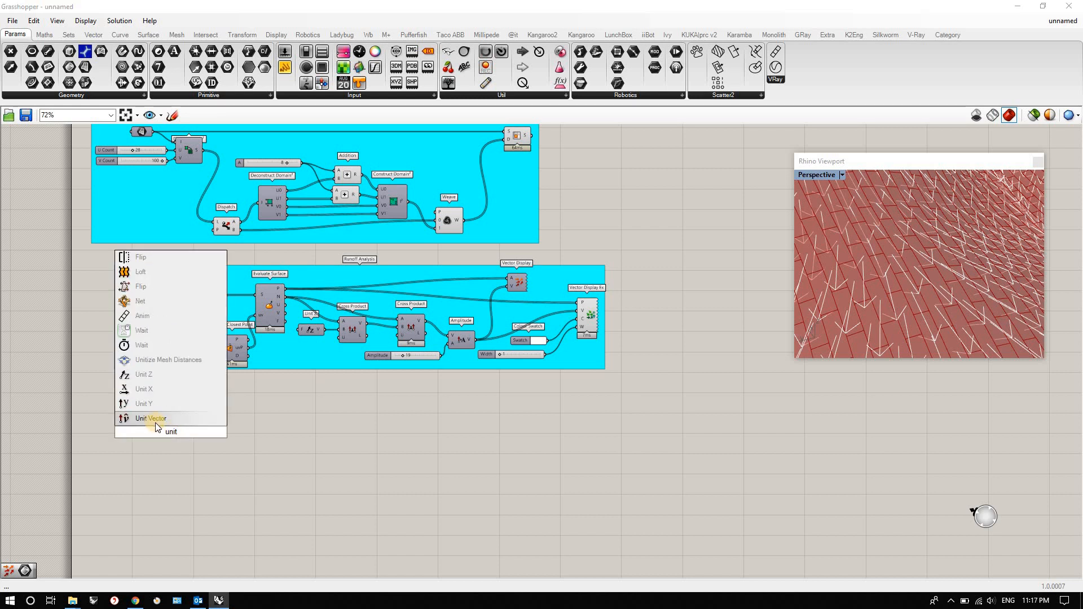
left_click(150, 417)
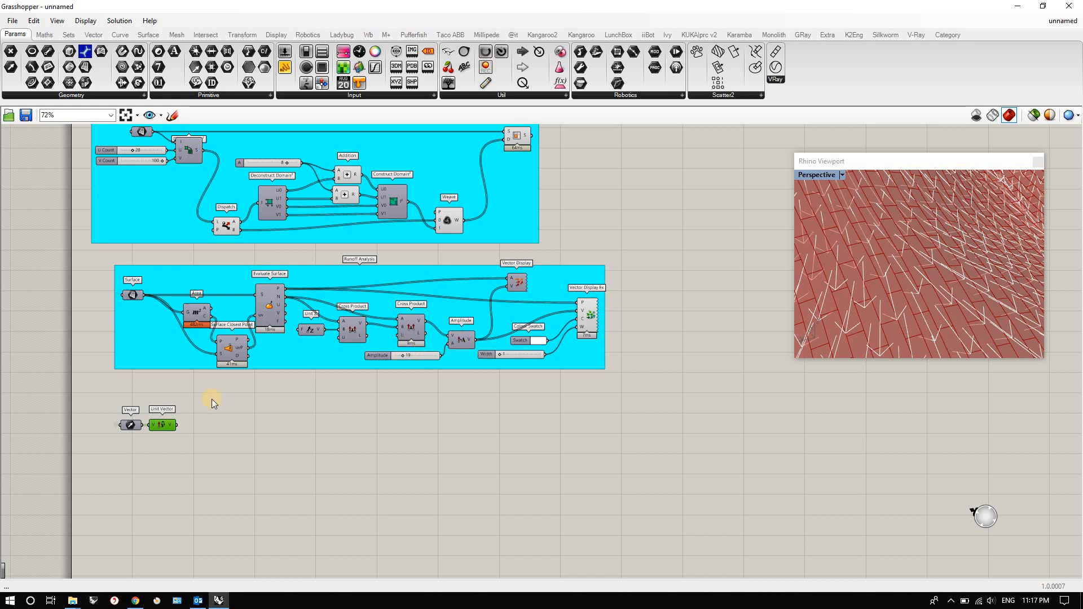
mouse_move(162, 424)
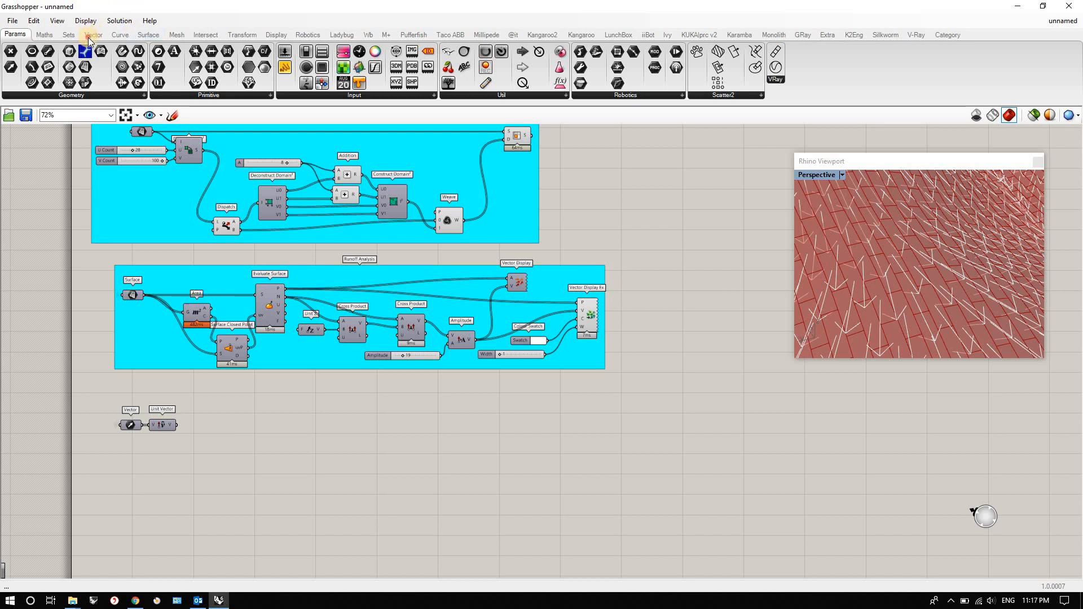
Deconstruct the unit vectors and rebuild a Vector XYZ from their X and Y parts.
left_click(92, 35)
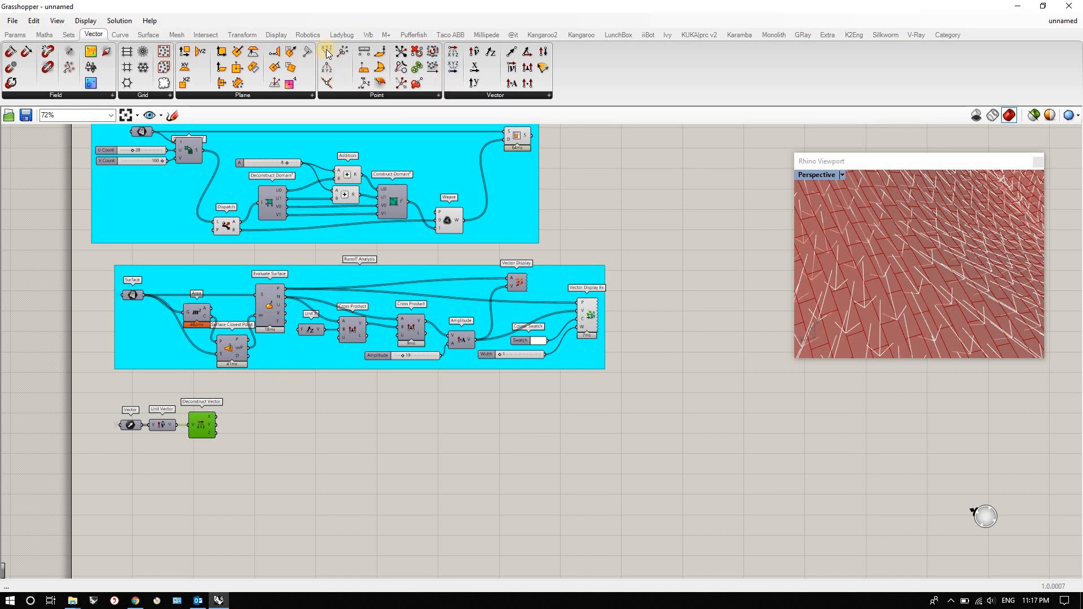
left_click(327, 54)
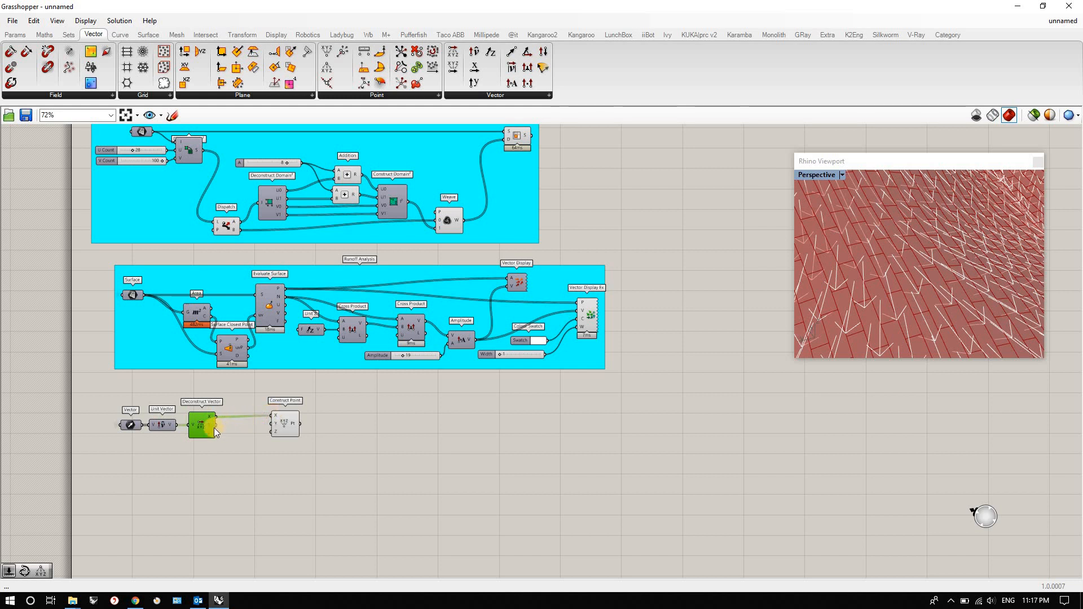
left_click_drag(215, 426, 273, 423)
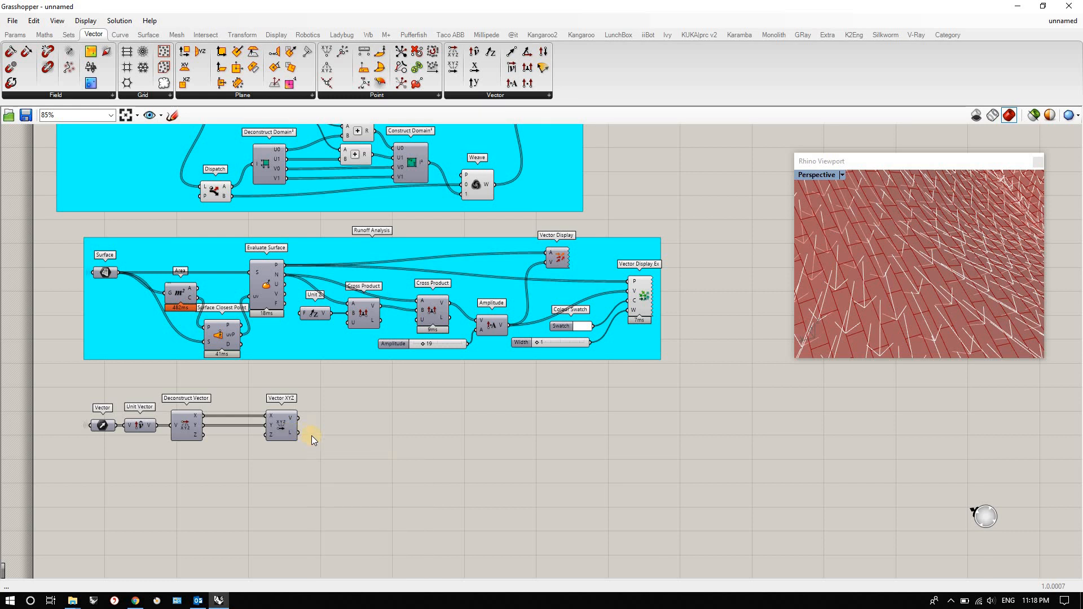
mouse_move(333, 460)
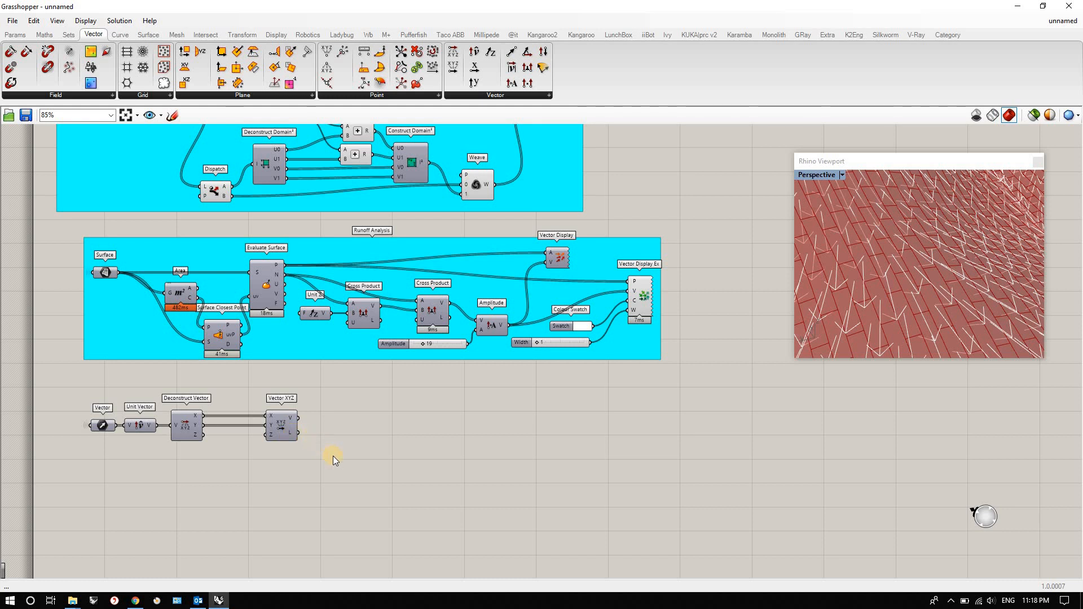
mouse_move(354, 467)
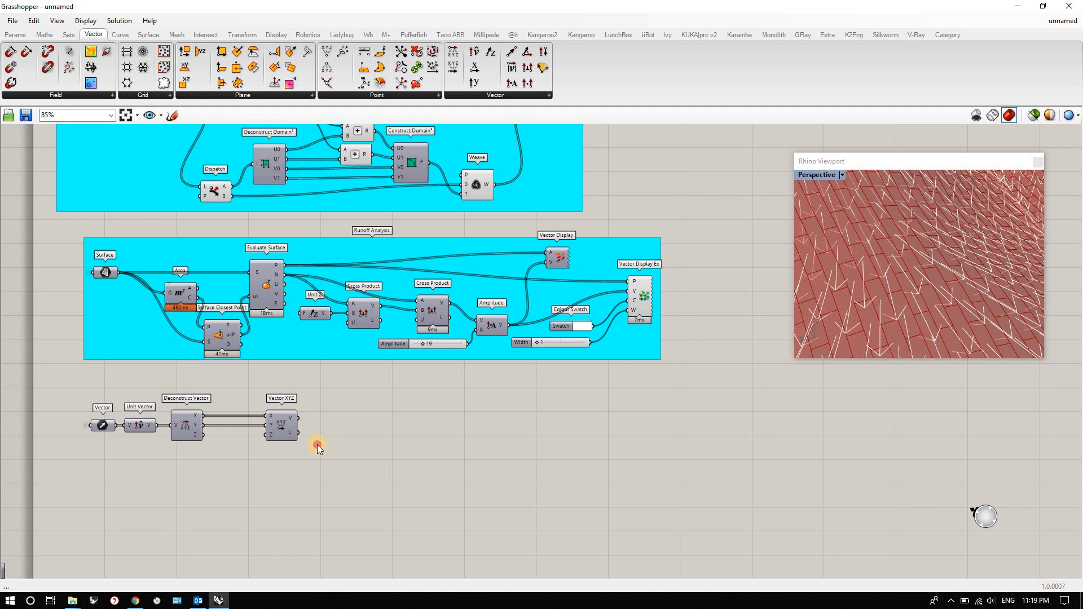
Add the horizontal length to a tiny 0.00001 constant with an Addition component.
double_click(317, 444)
type("add")
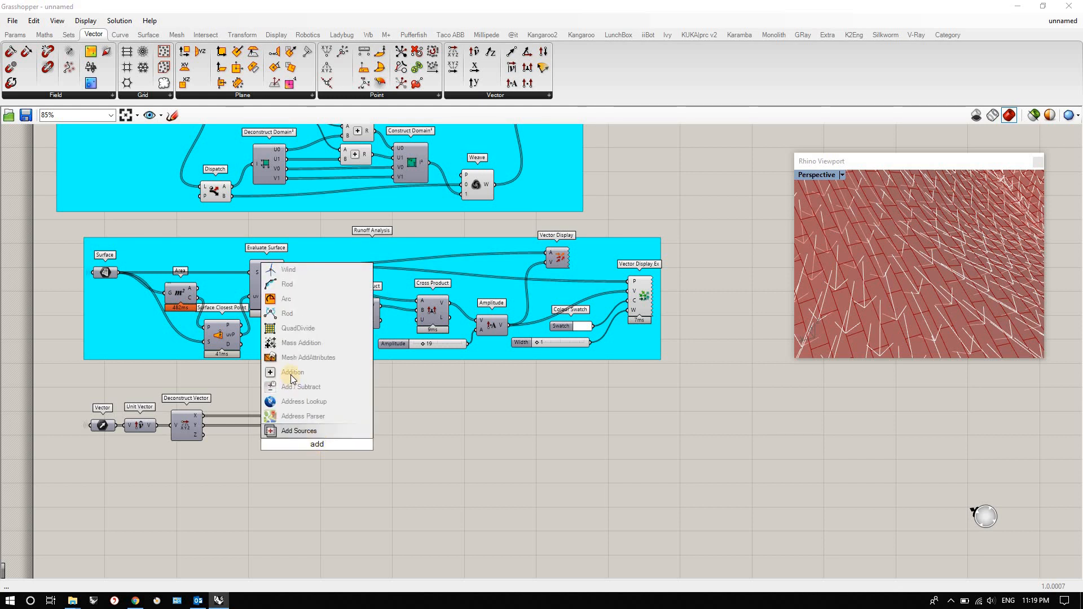
left_click(291, 372)
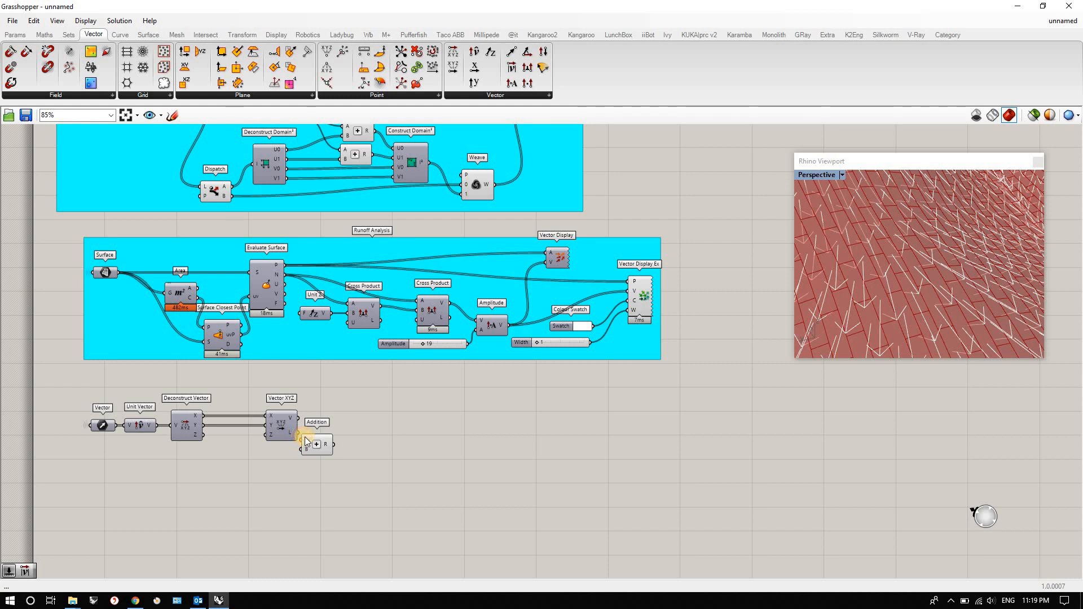
left_click_drag(315, 442, 344, 441)
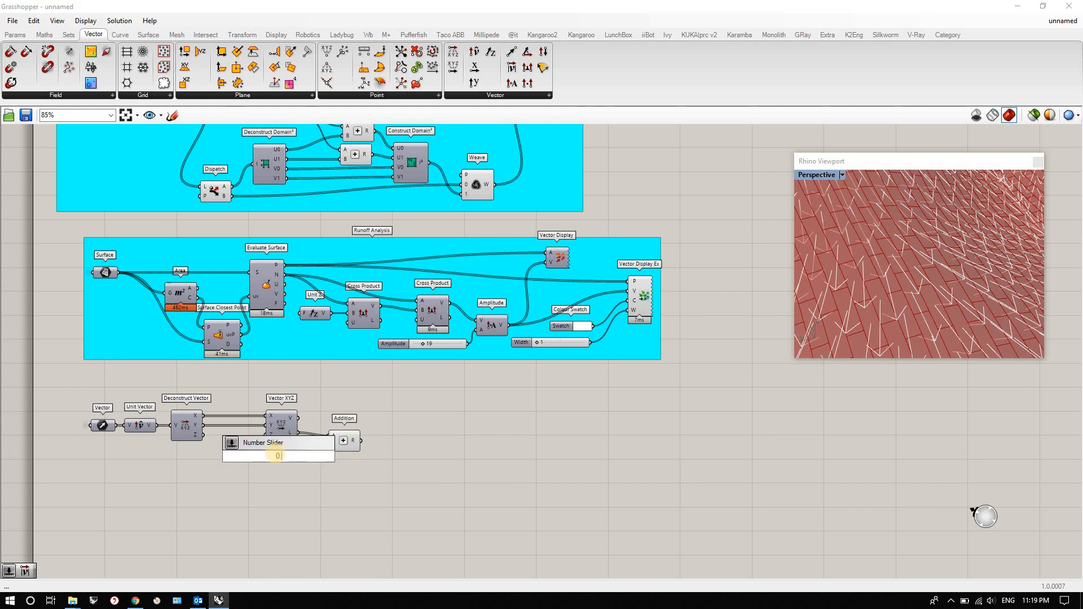
type("0.00001")
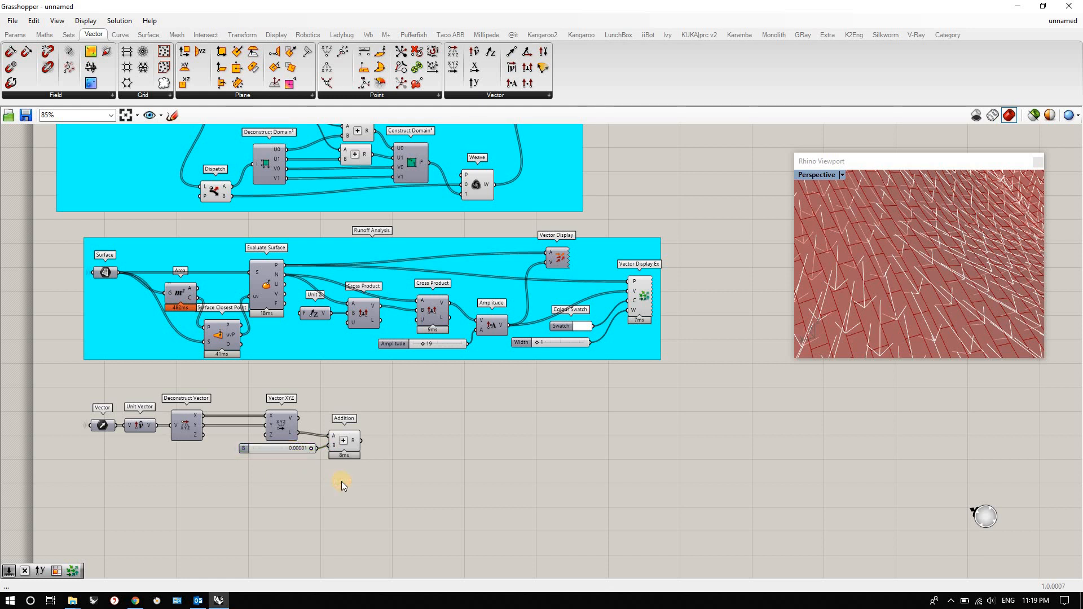
mouse_move(421, 466)
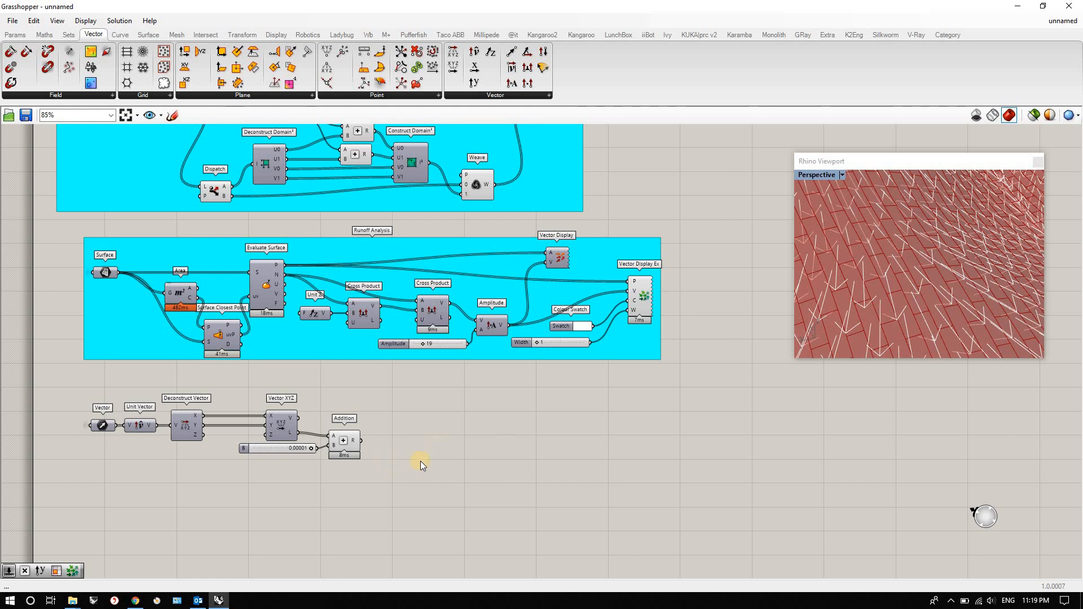
Divide the vector's Z component by that sum to yield slope values.
double_click(420, 463)
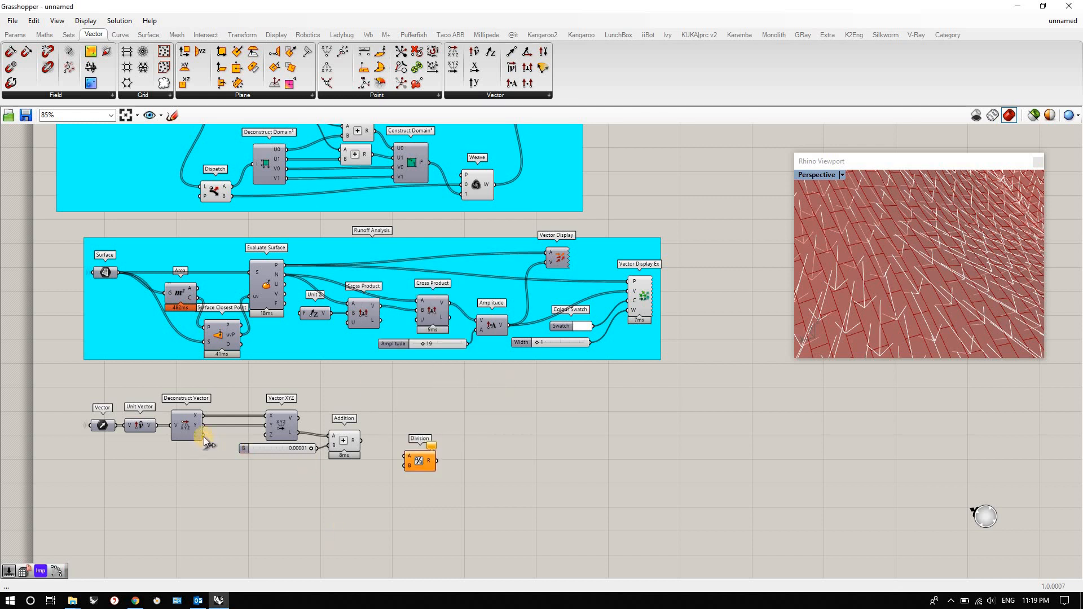
left_click_drag(208, 435, 295, 512)
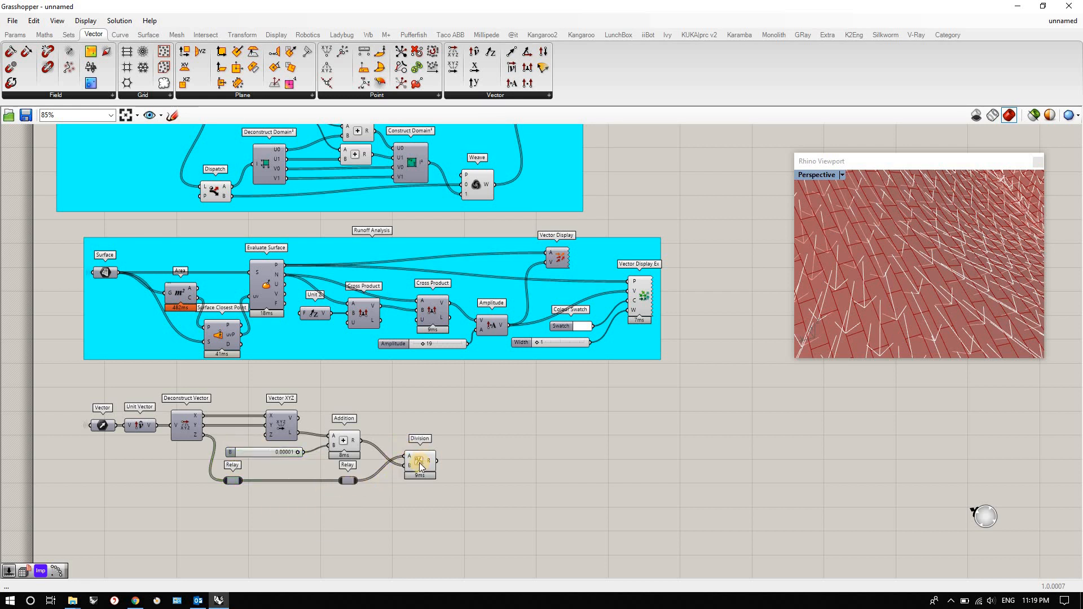
mouse_move(419, 462)
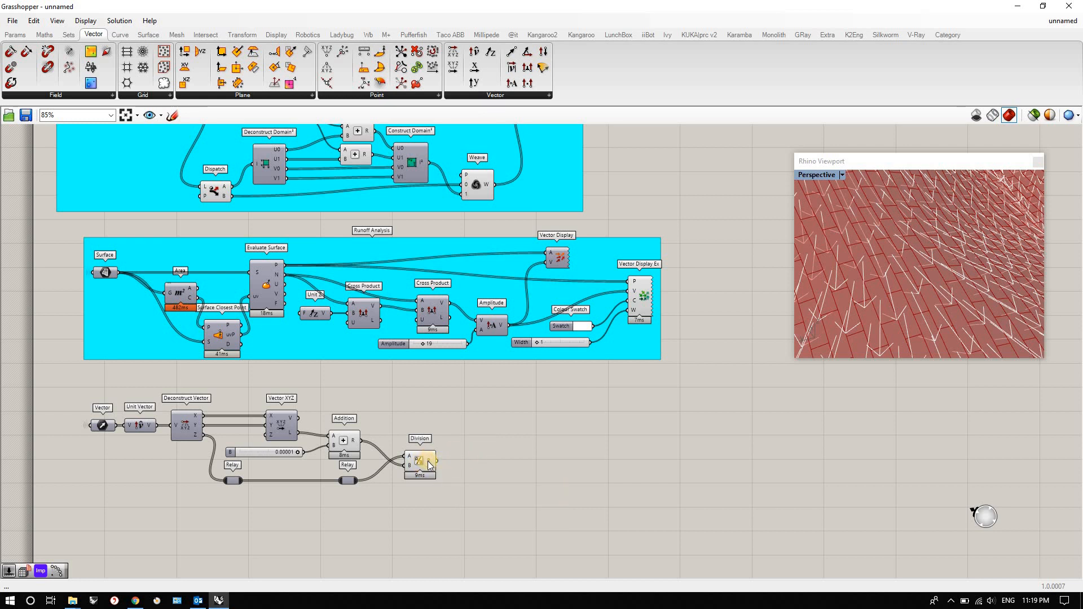
mouse_move(429, 459)
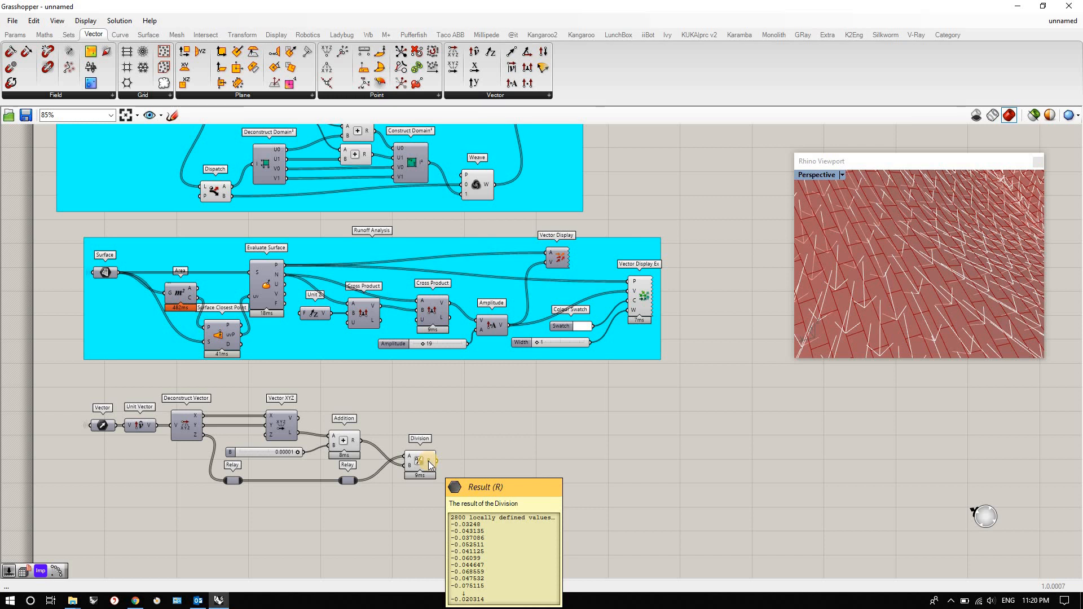
mouse_move(455, 464)
type("abs")
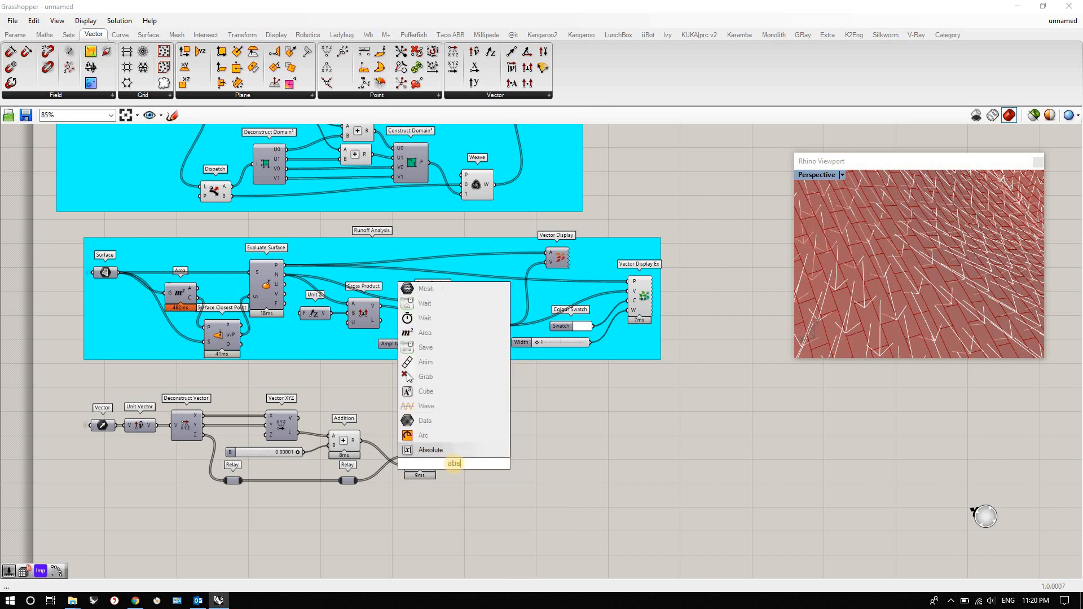
Take the Absolute of the slope results and list the positive values in a Panel.
left_click(429, 450)
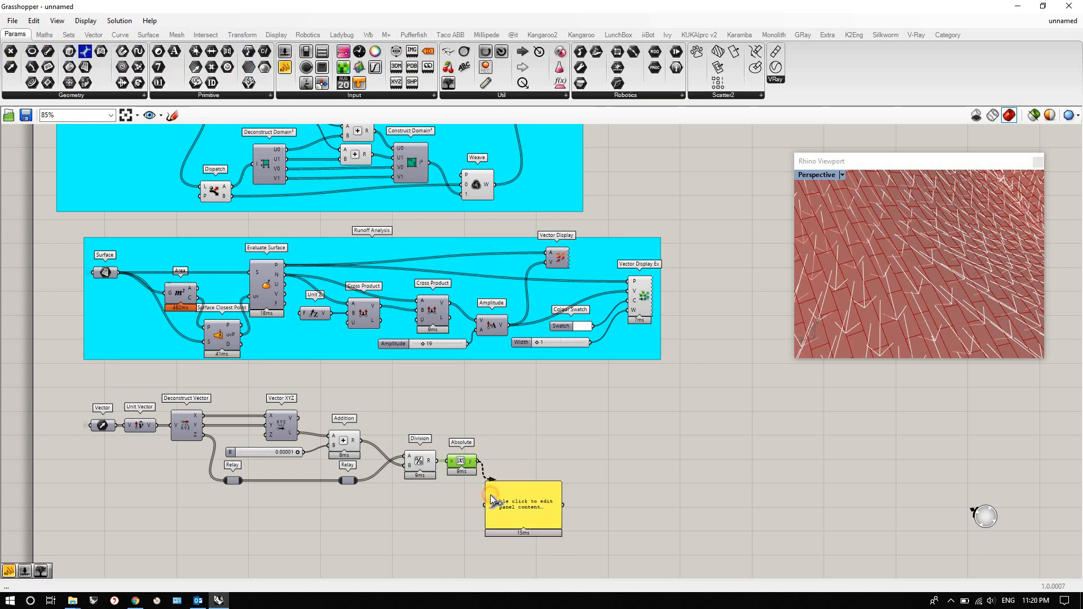
left_click(523, 507)
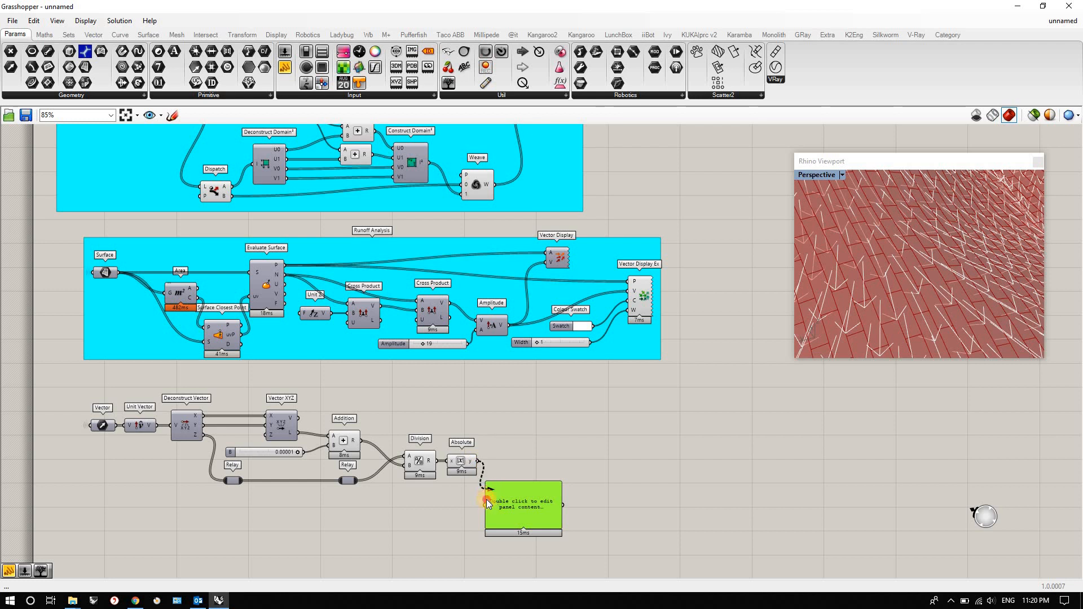
double_click(522, 508)
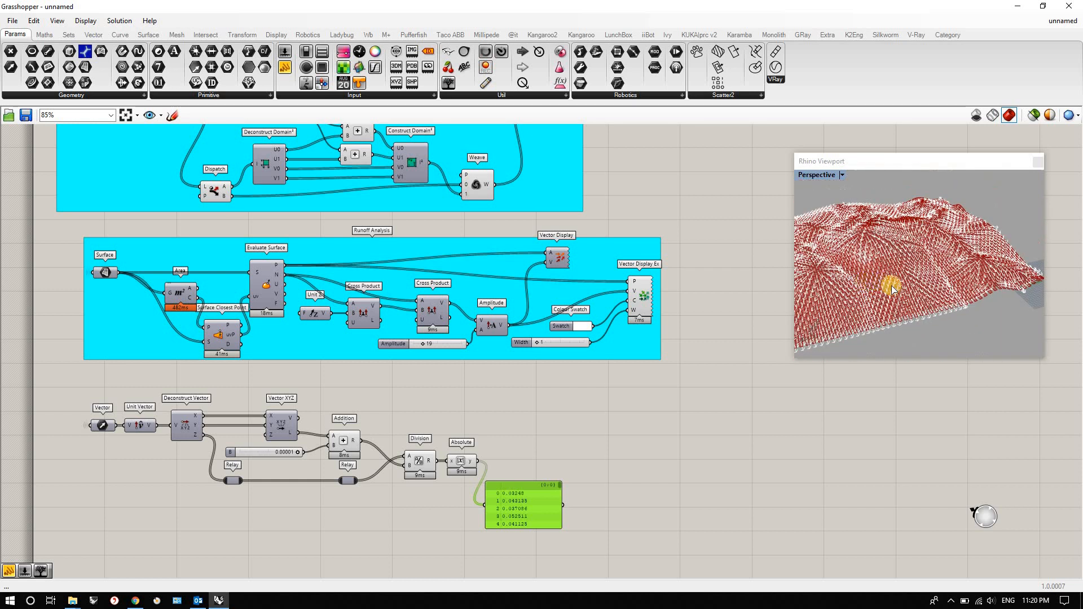
left_click_drag(891, 289, 925, 266)
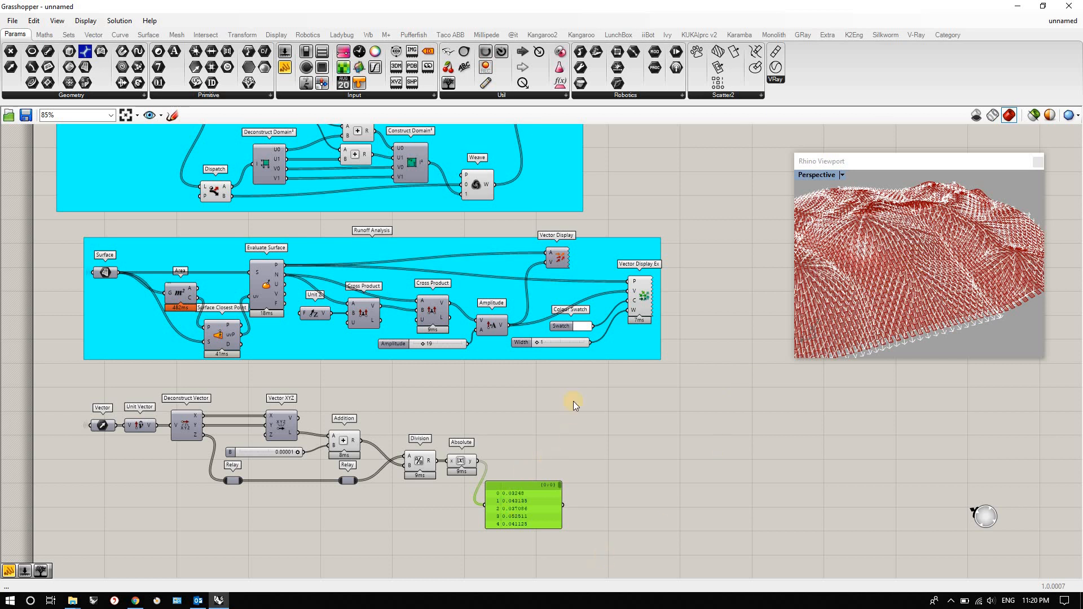
Place a Colour XYZ component beside the slope panel.
double_click(561, 396)
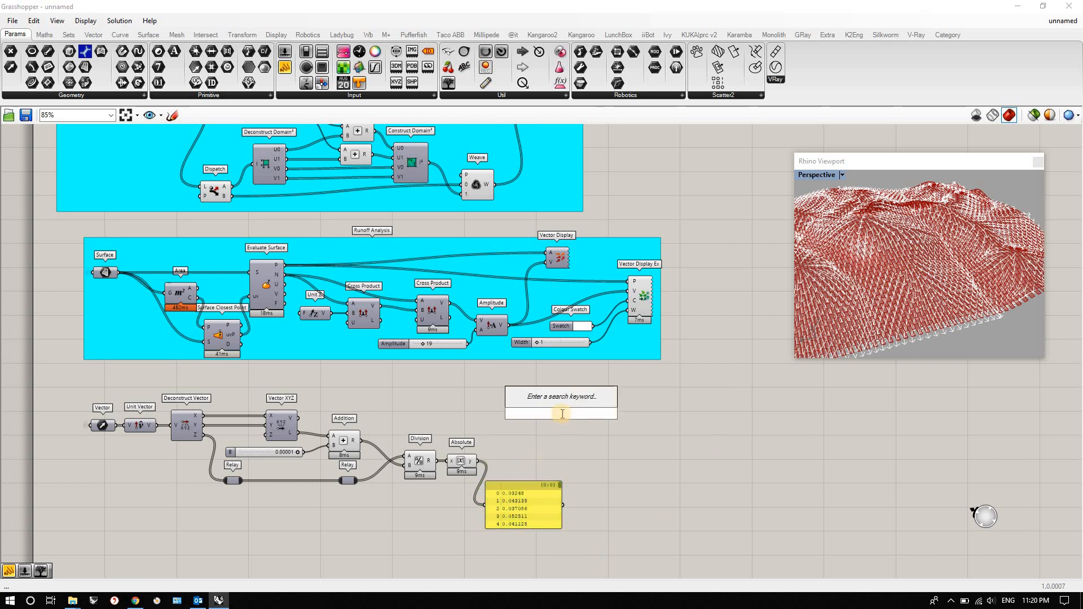
type("xyz")
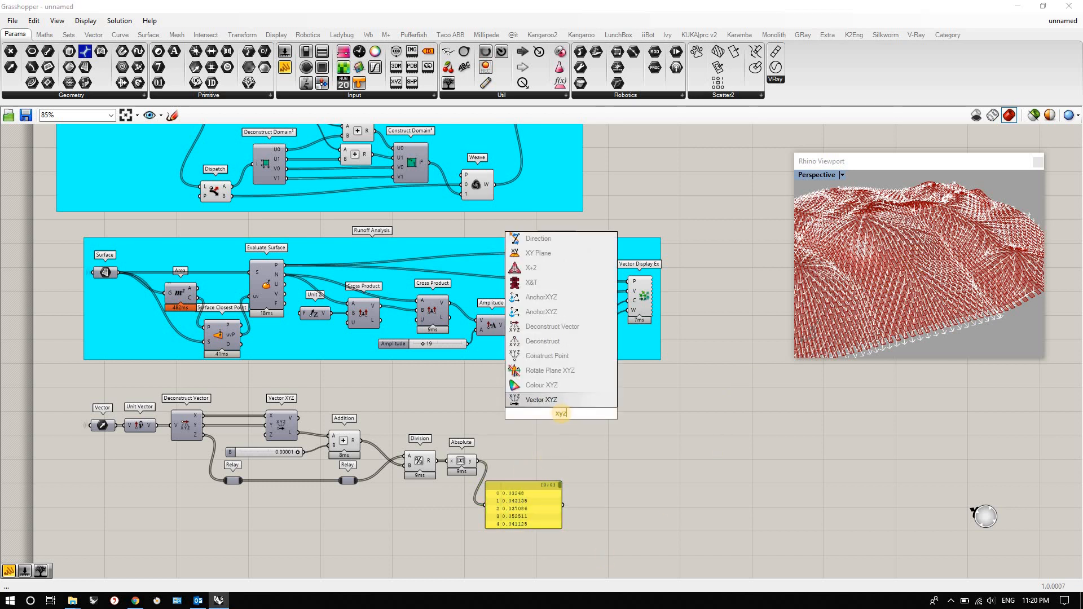
left_click(542, 385)
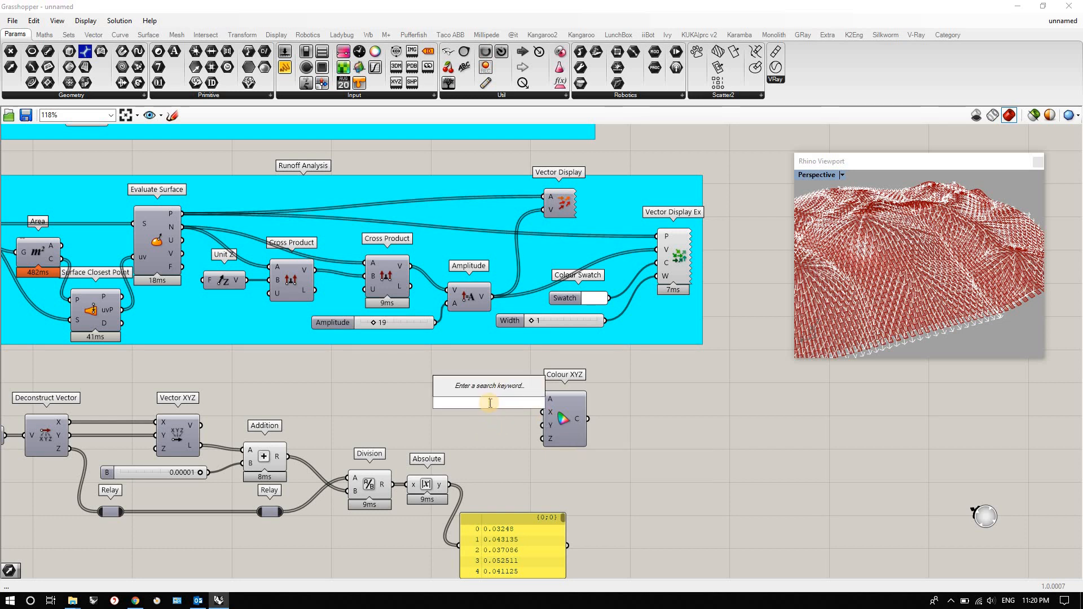
Remap the absolute slopes over their Bounds into Colour XYZ, tinting the Vector Display.
type("remap")
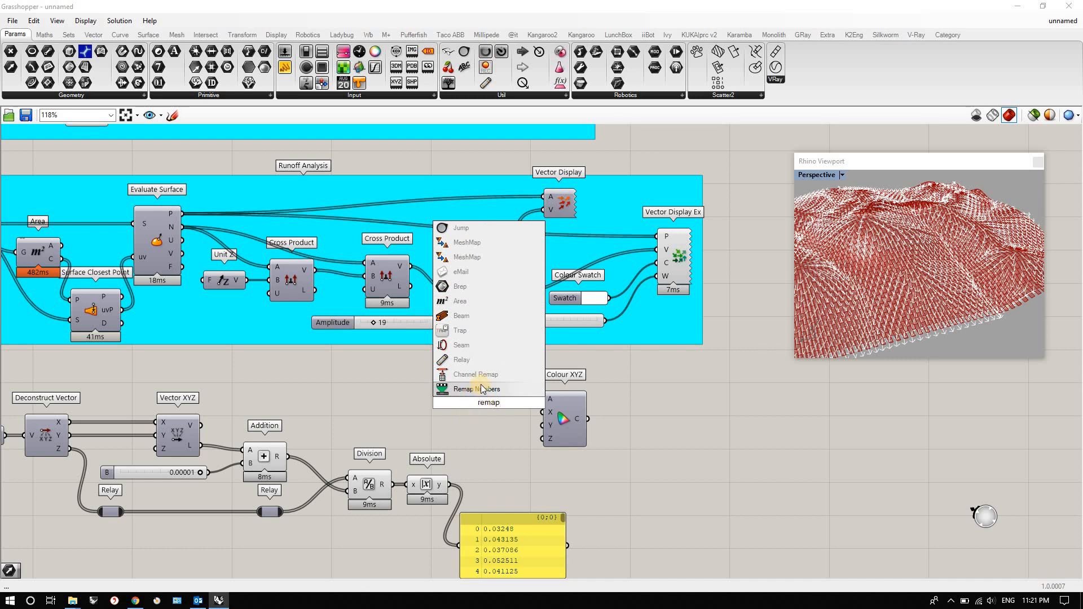
left_click(475, 389)
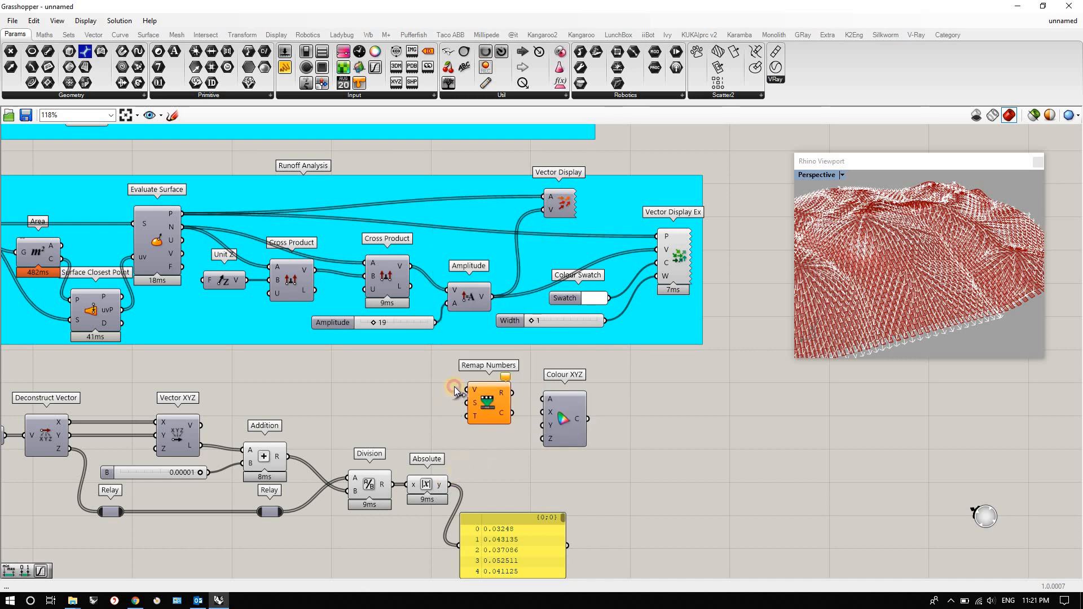
double_click(452, 387)
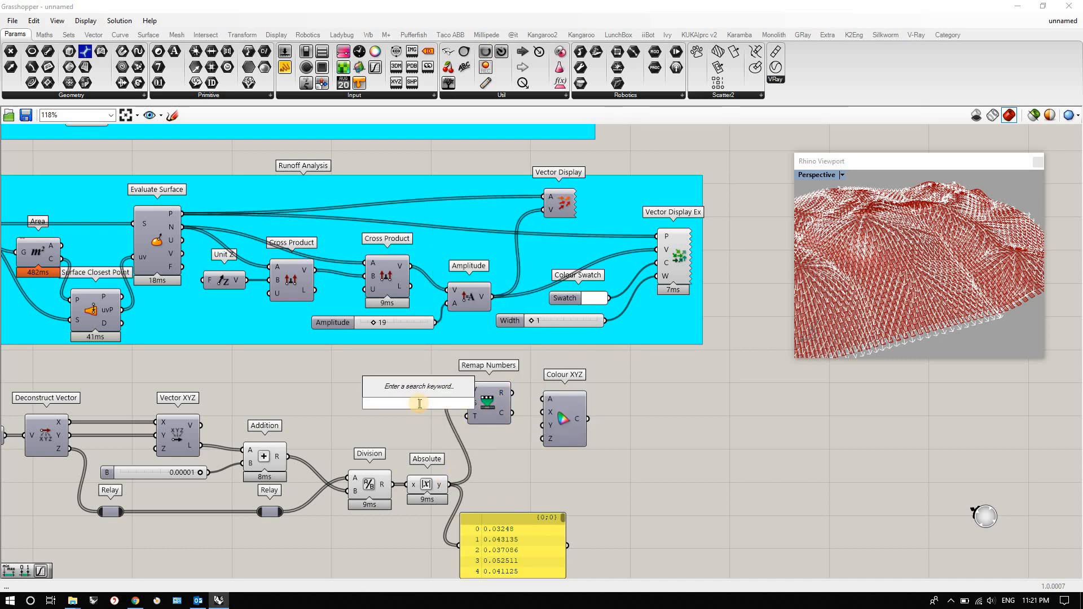
type("bound")
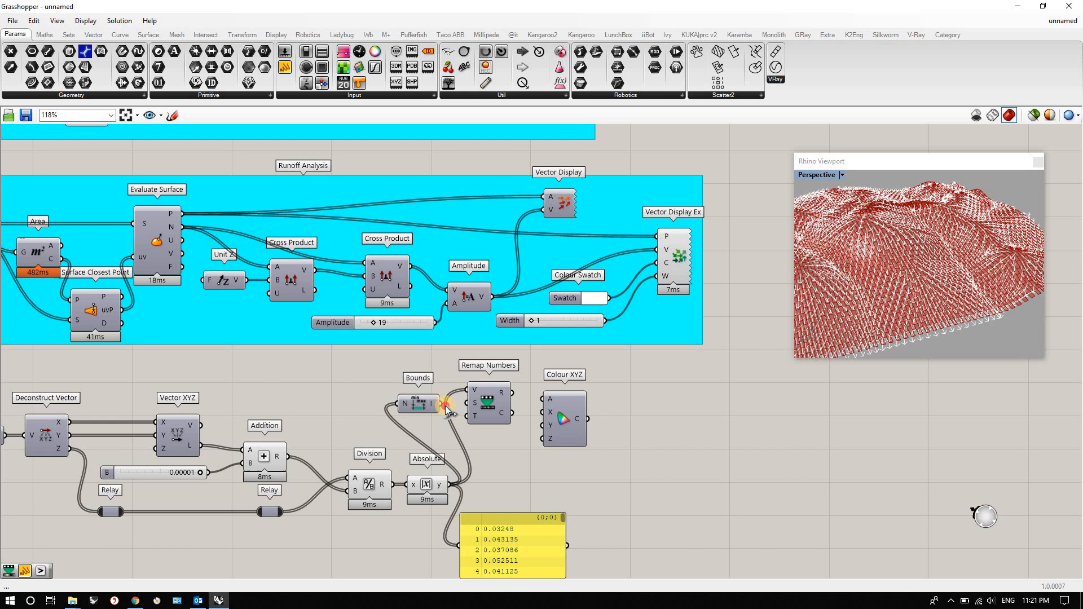
mouse_move(472, 414)
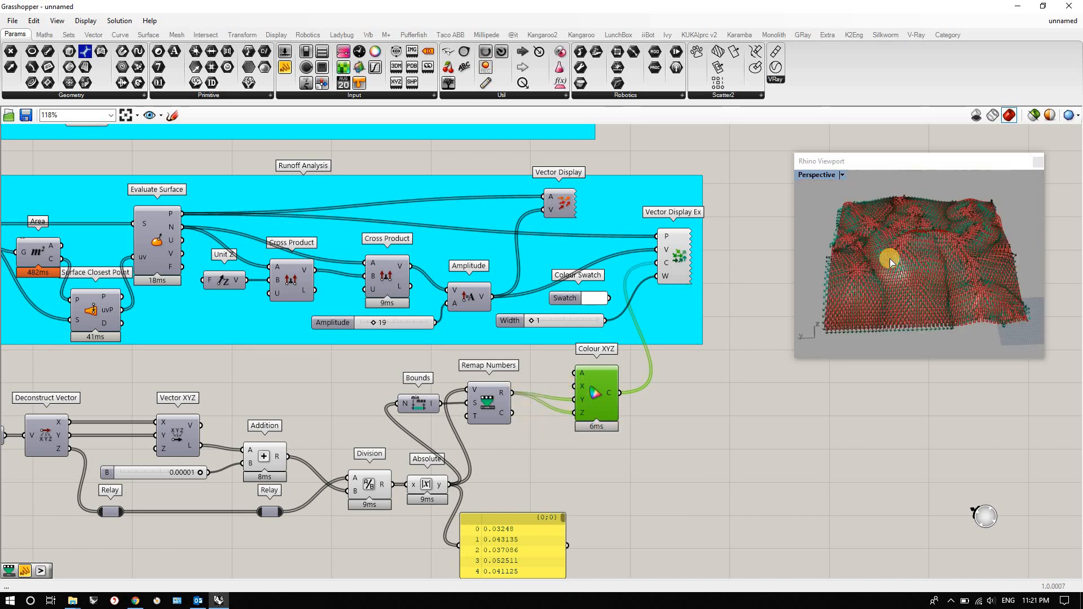
left_click_drag(891, 263, 801, 228)
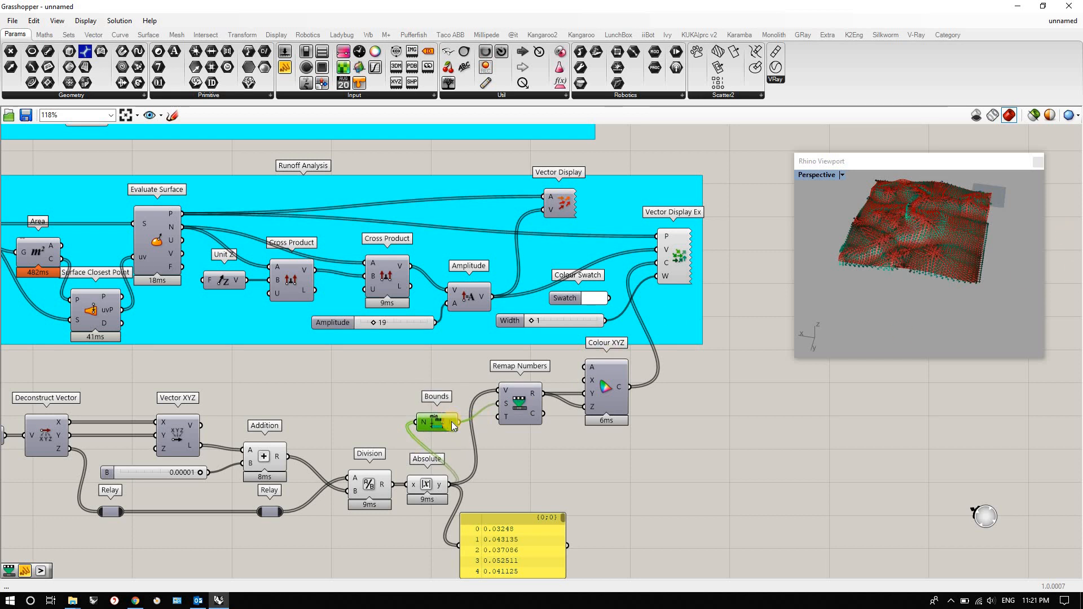
mouse_move(439, 422)
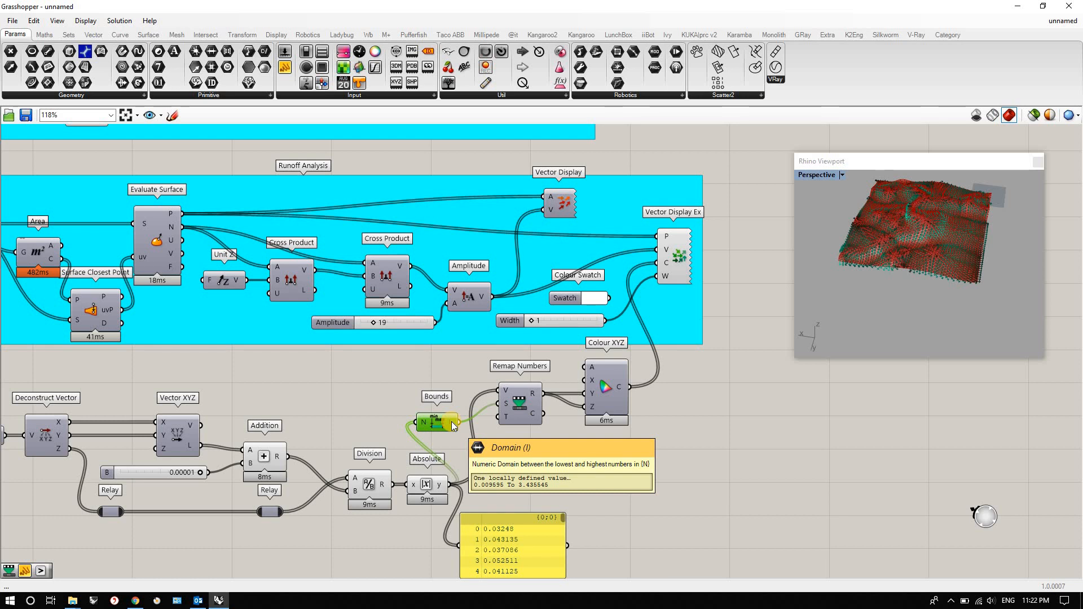
mouse_move(401, 368)
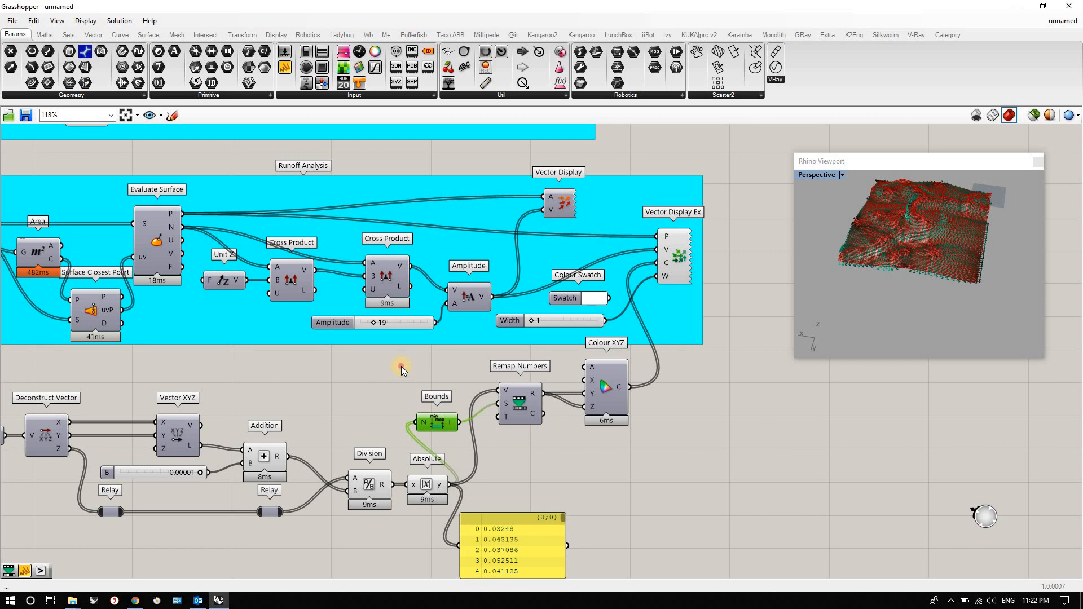
Feed Remap a Construct Domain target of 0 to 0.9 from two sliders.
double_click(402, 366)
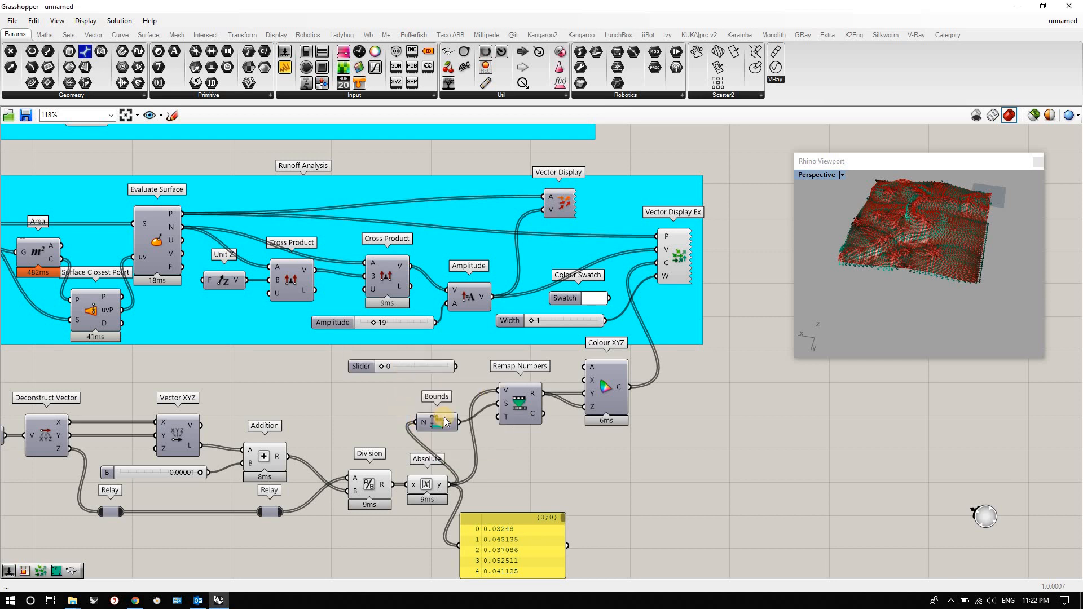
mouse_move(445, 424)
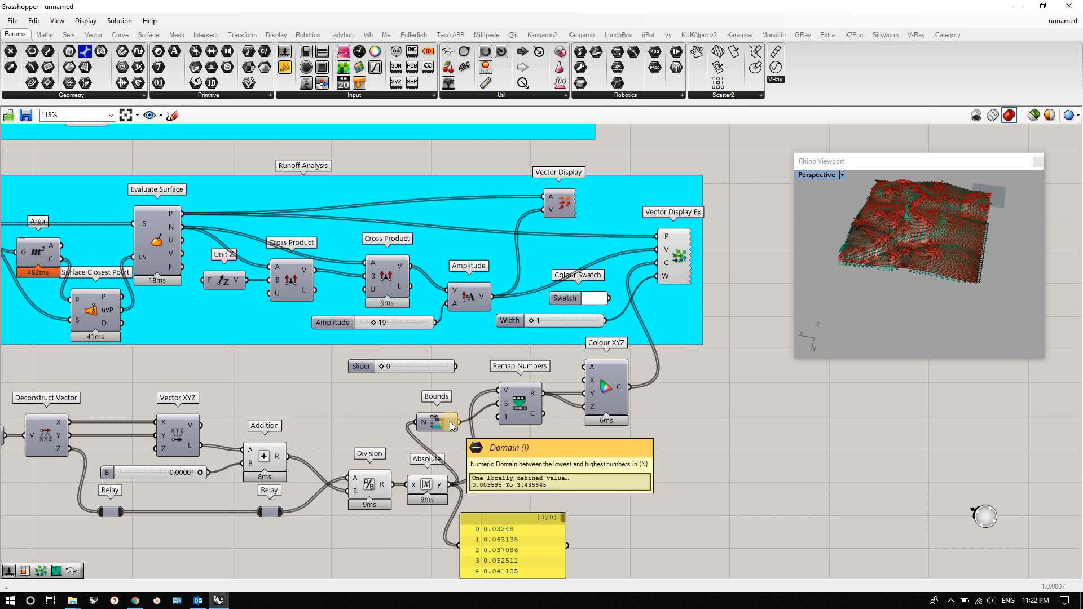
mouse_move(389, 392)
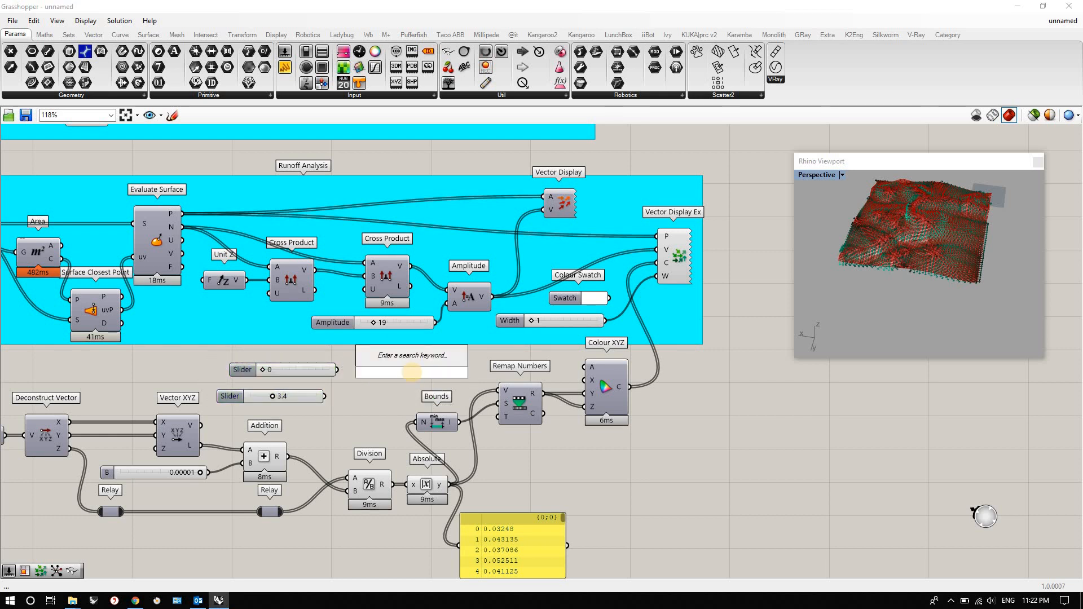
type("domain")
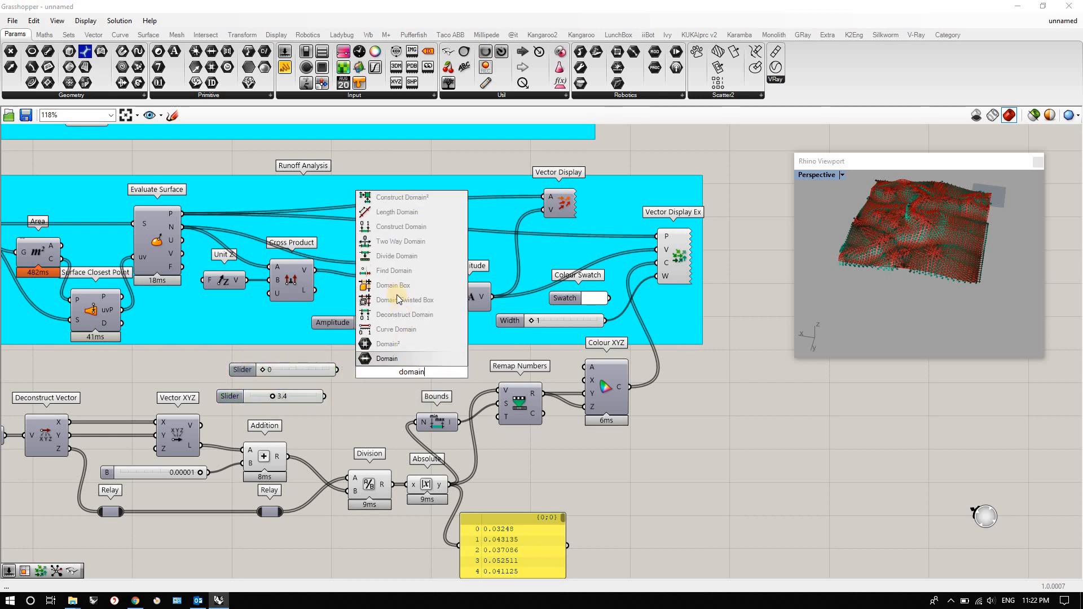
mouse_move(400, 227)
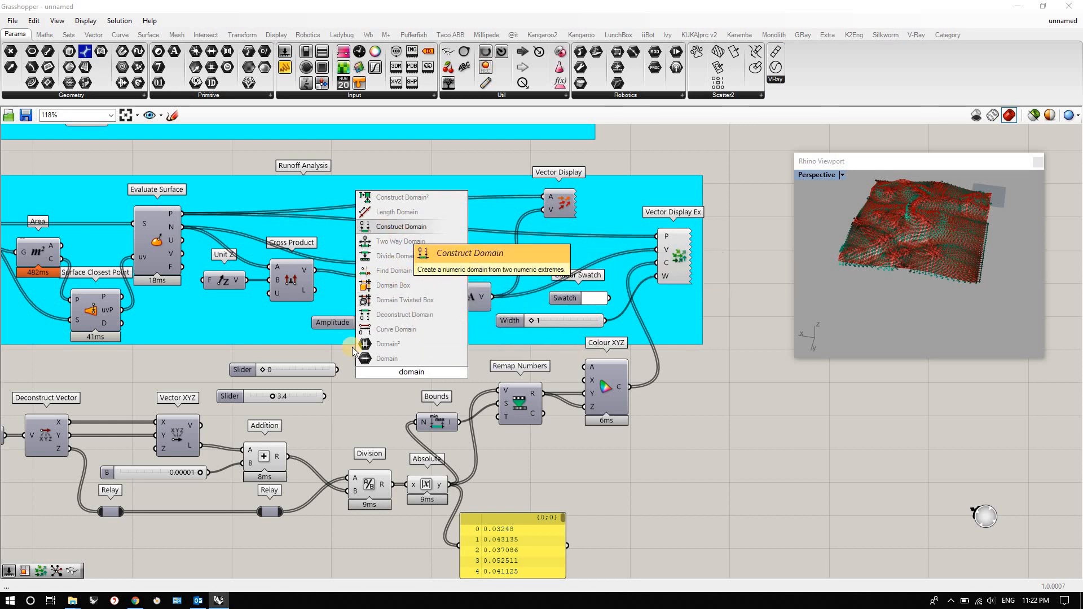
left_click(400, 227)
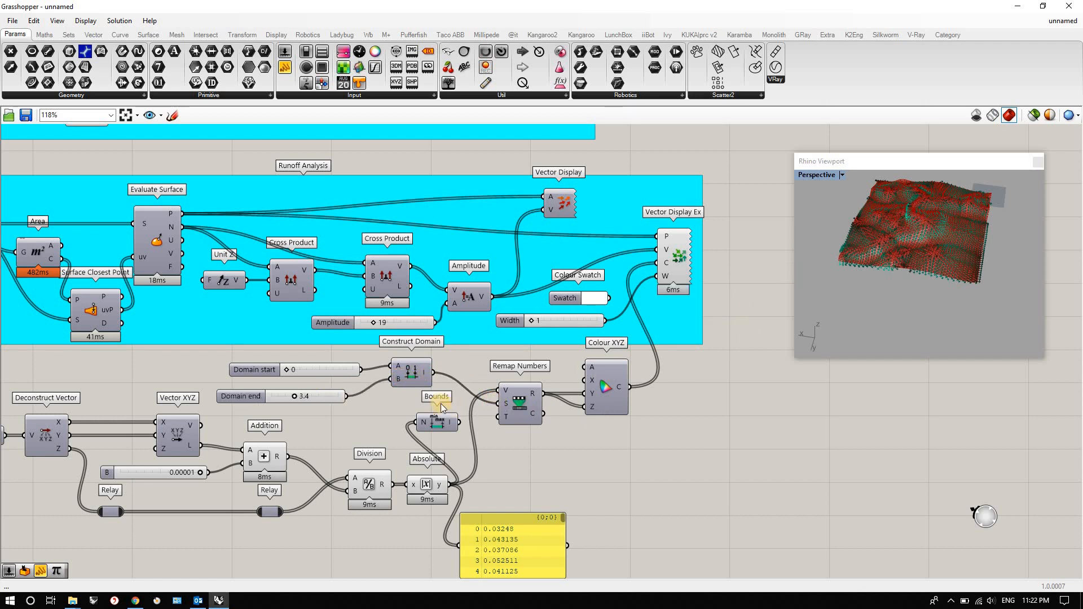
mouse_move(296, 395)
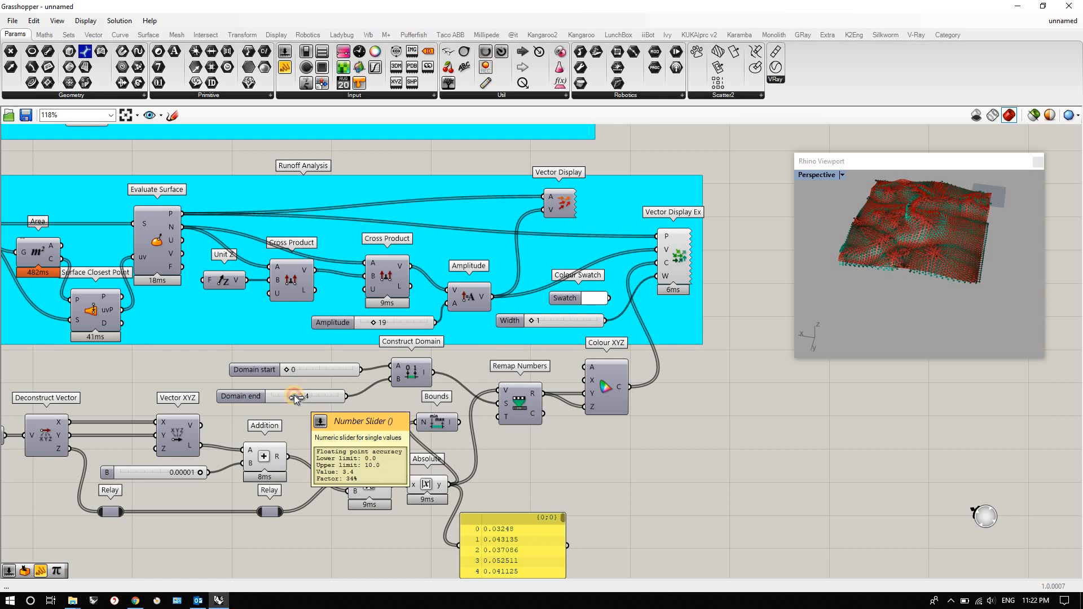
left_click_drag(304, 396, 283, 396)
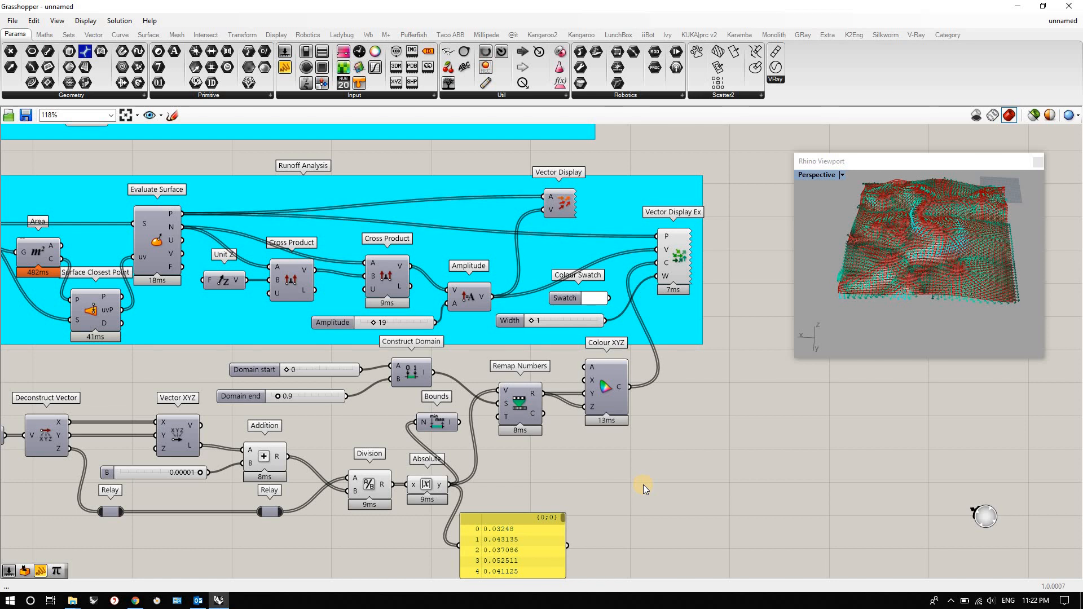
mouse_move(622, 472)
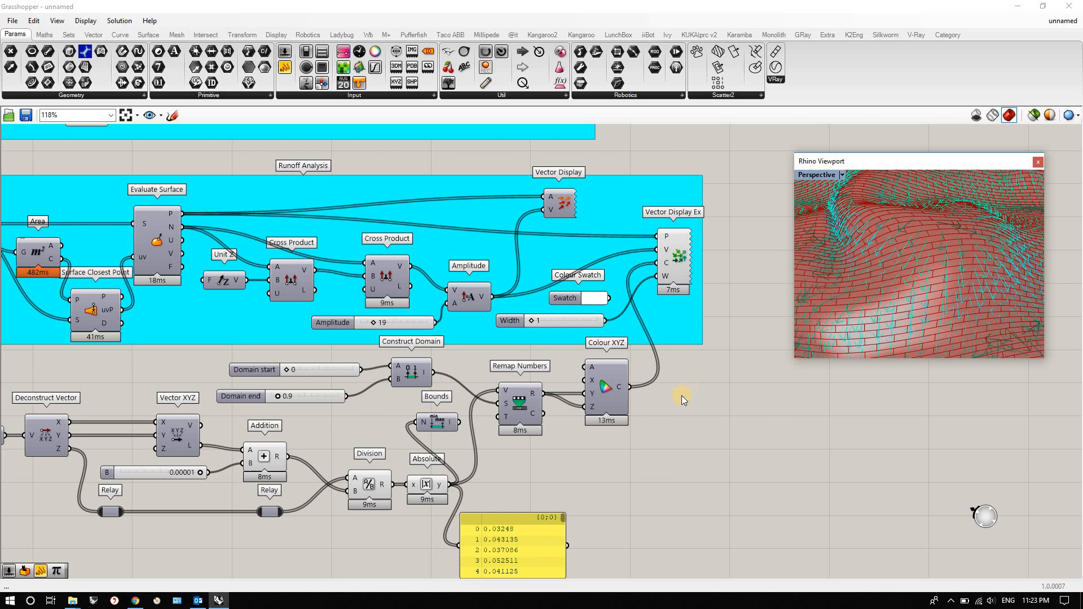
mouse_move(627, 426)
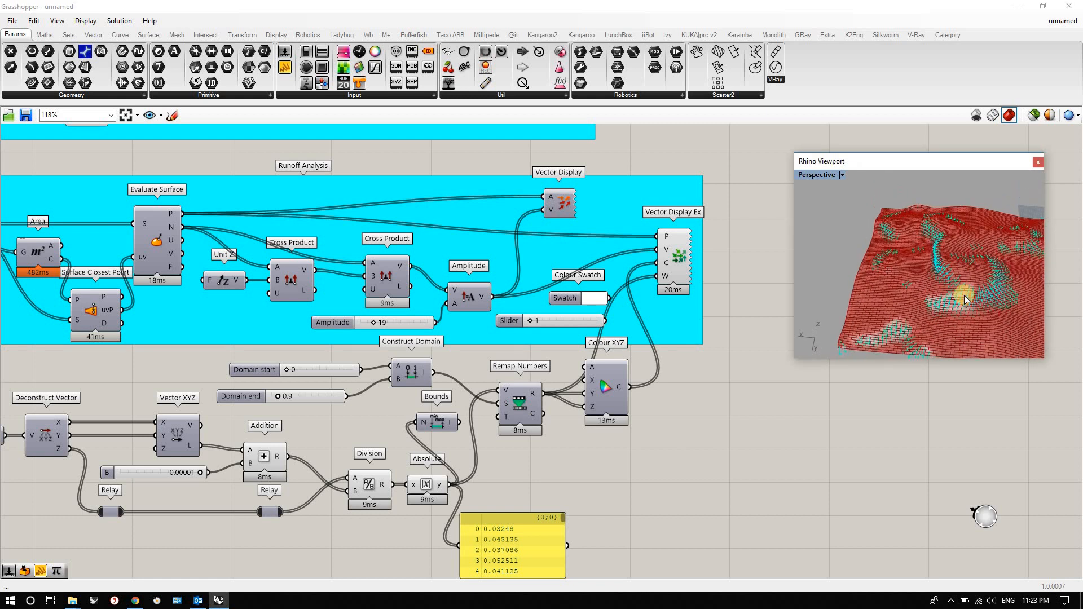
Multiply the remapped values by a slider and wire the result to the display width.
left_click_drag(965, 299, 953, 211)
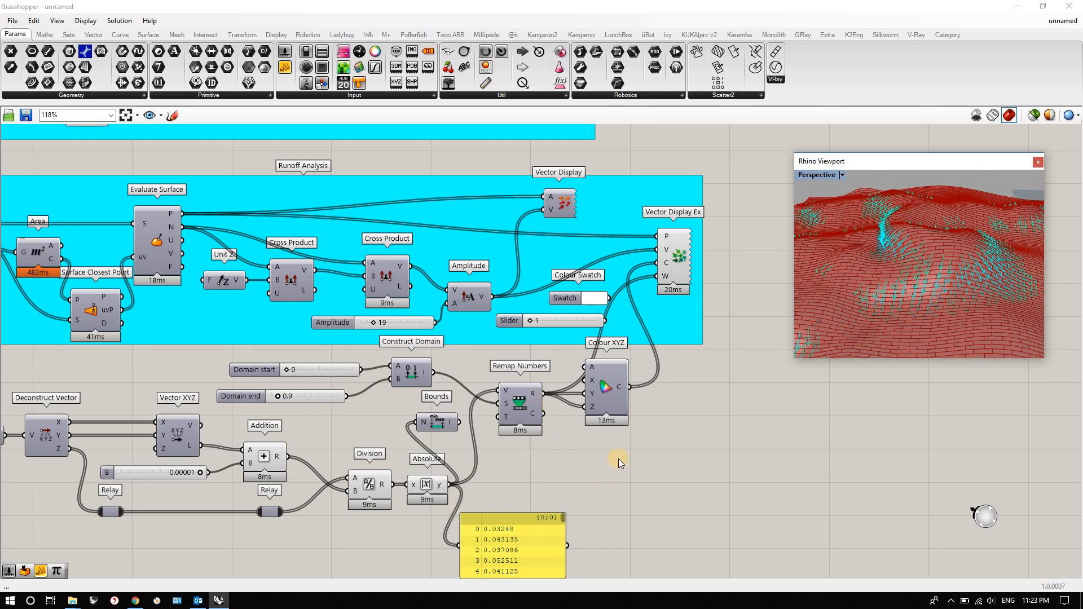
type("m")
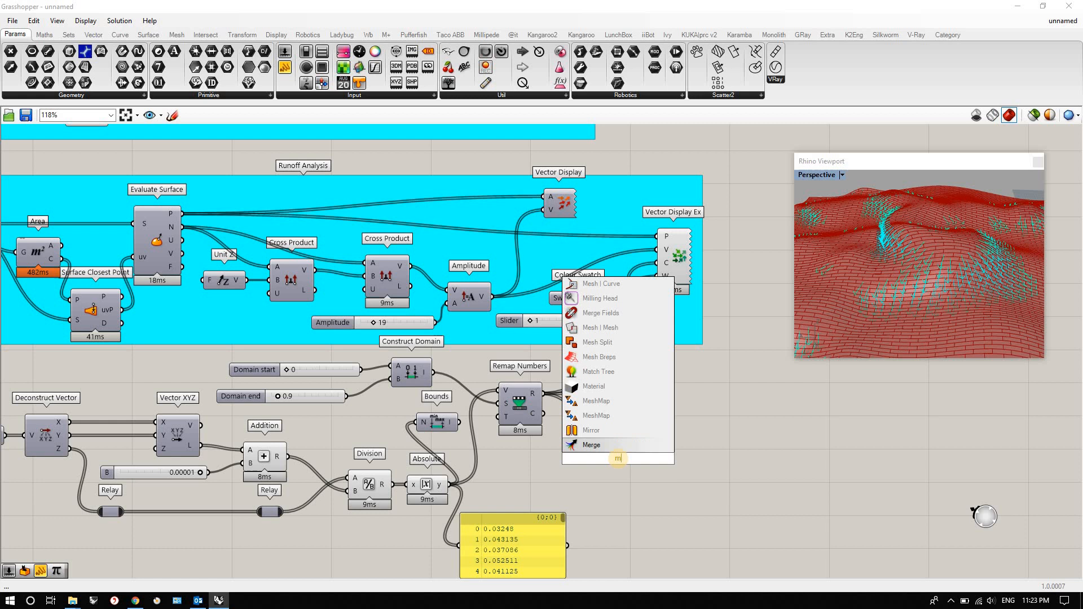
type("ulti")
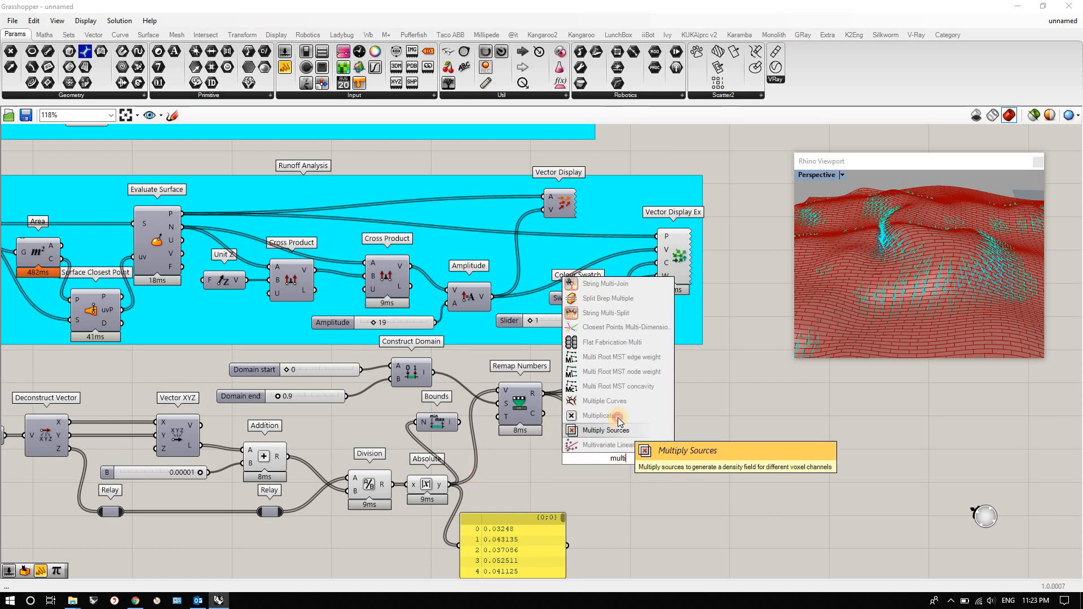
left_click(605, 414)
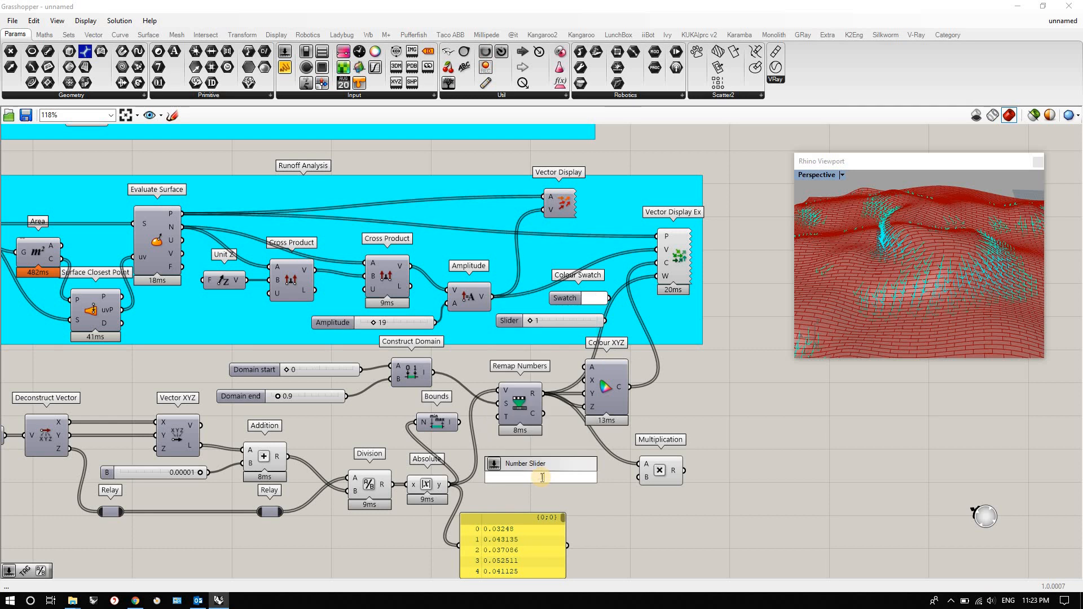
type("1")
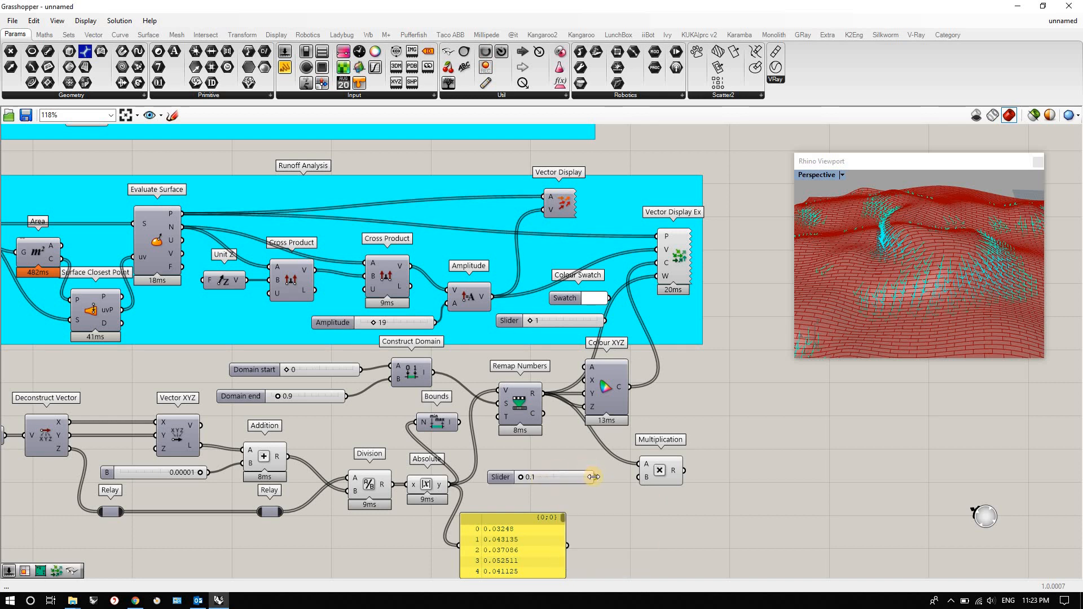
left_click_drag(592, 477, 644, 463)
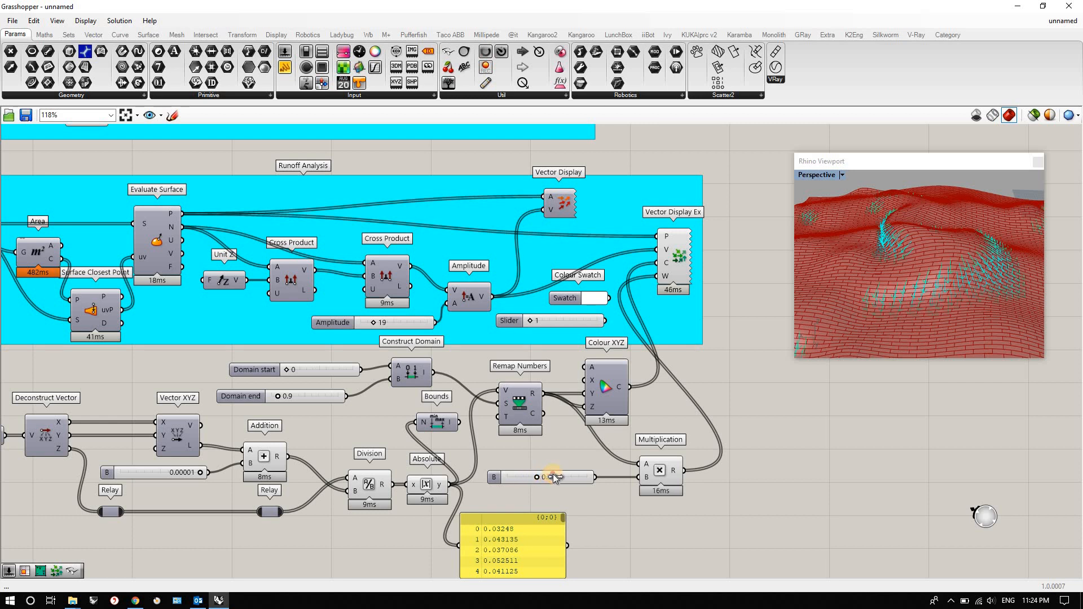
Tune the width scale factor via 1.3 down to 1.2 while checking the vectors.
left_click_drag(535, 476, 558, 476)
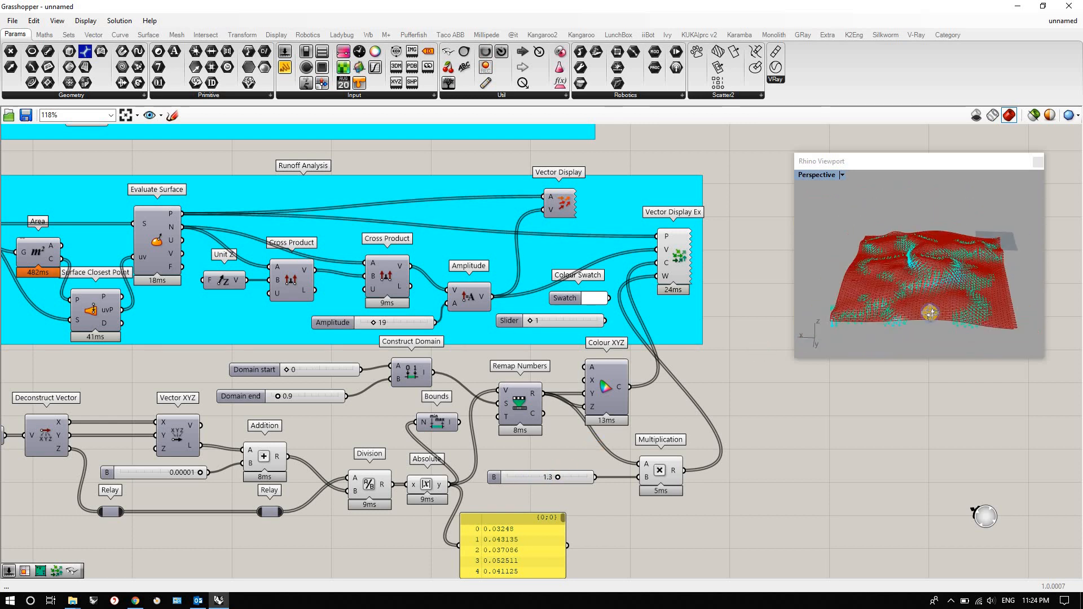
left_click_drag(558, 477, 567, 478)
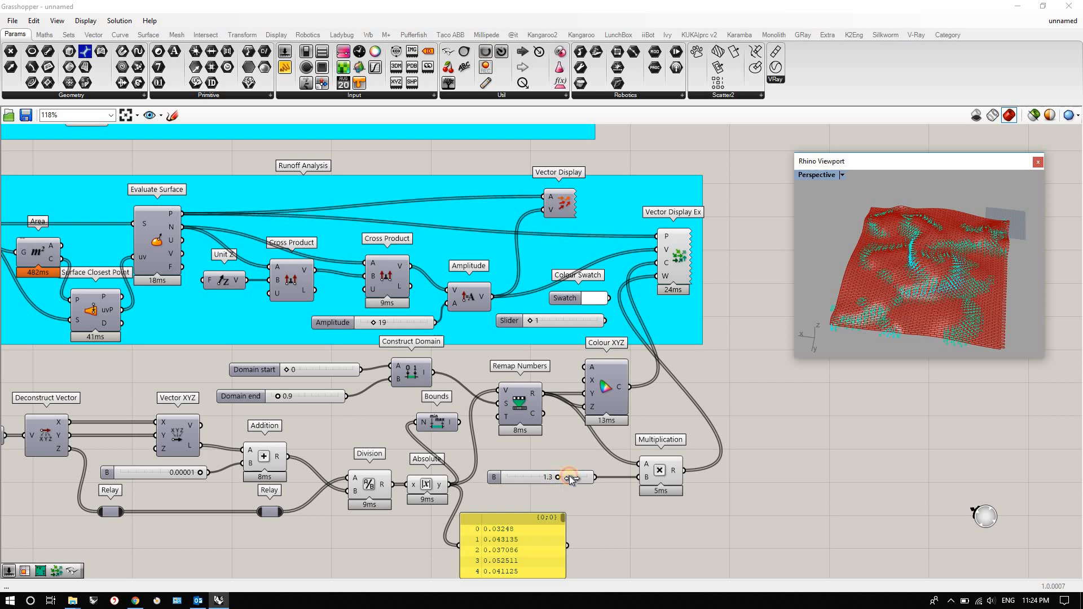
left_click_drag(568, 476, 555, 476)
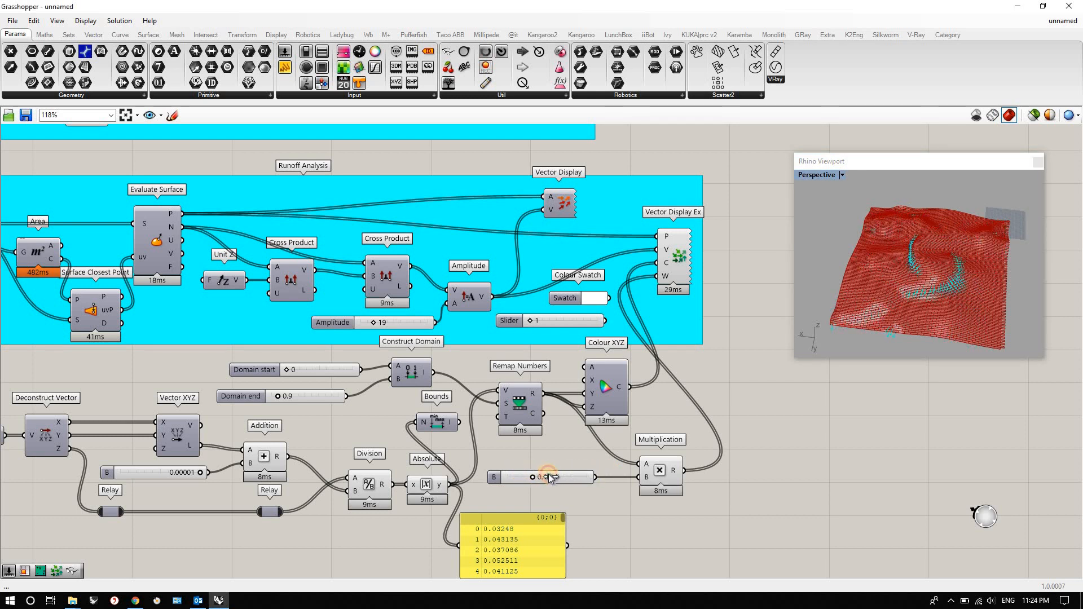
left_click_drag(546, 476, 553, 476)
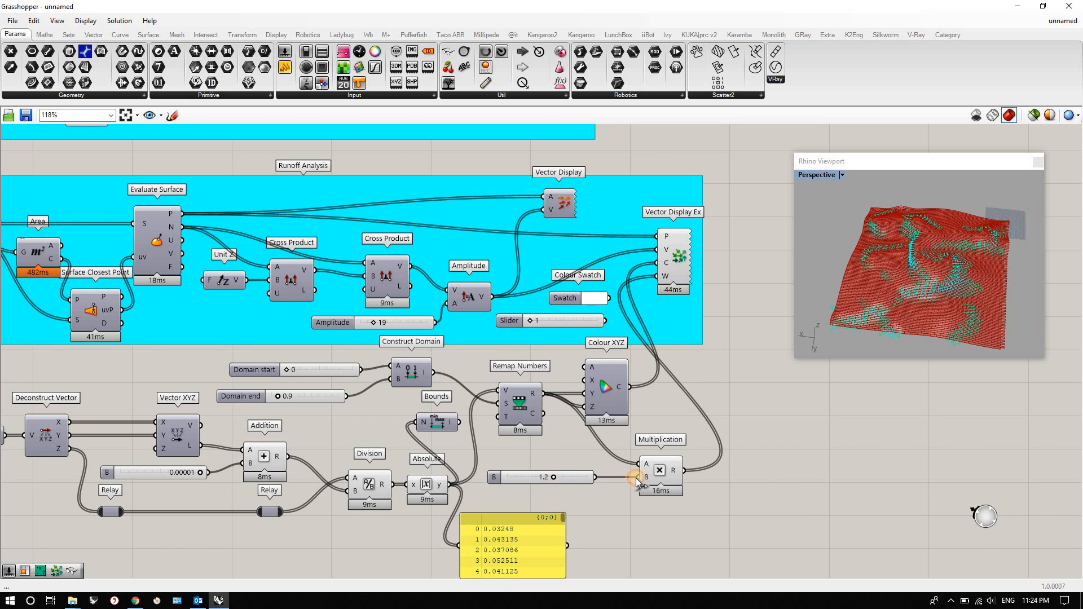
Group the slope calculation components and name the group 'slope value'.
scroll("down", 3)
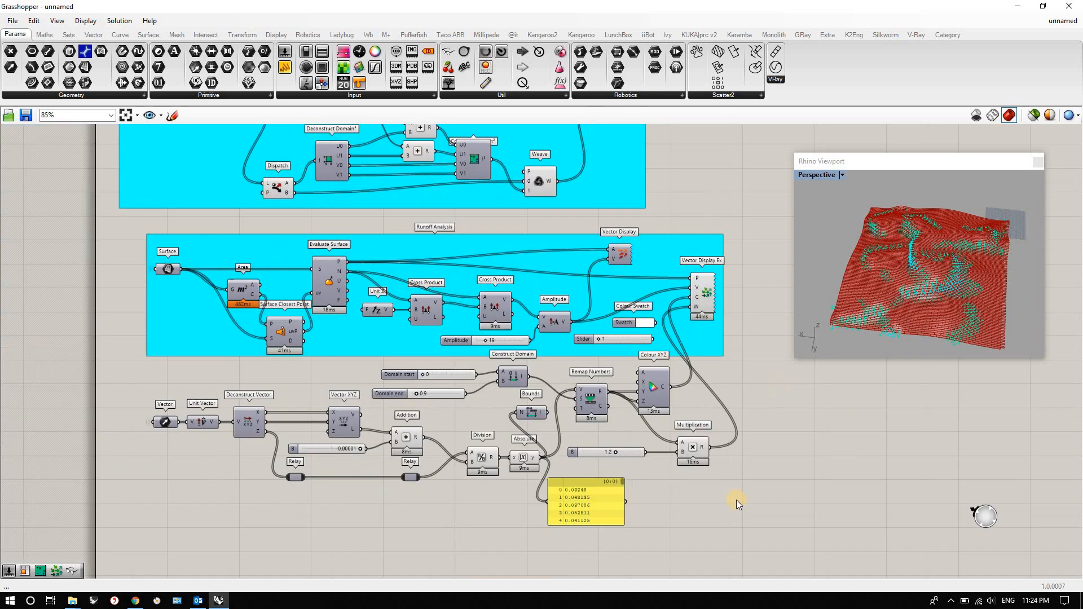
left_click_drag(739, 504, 120, 370)
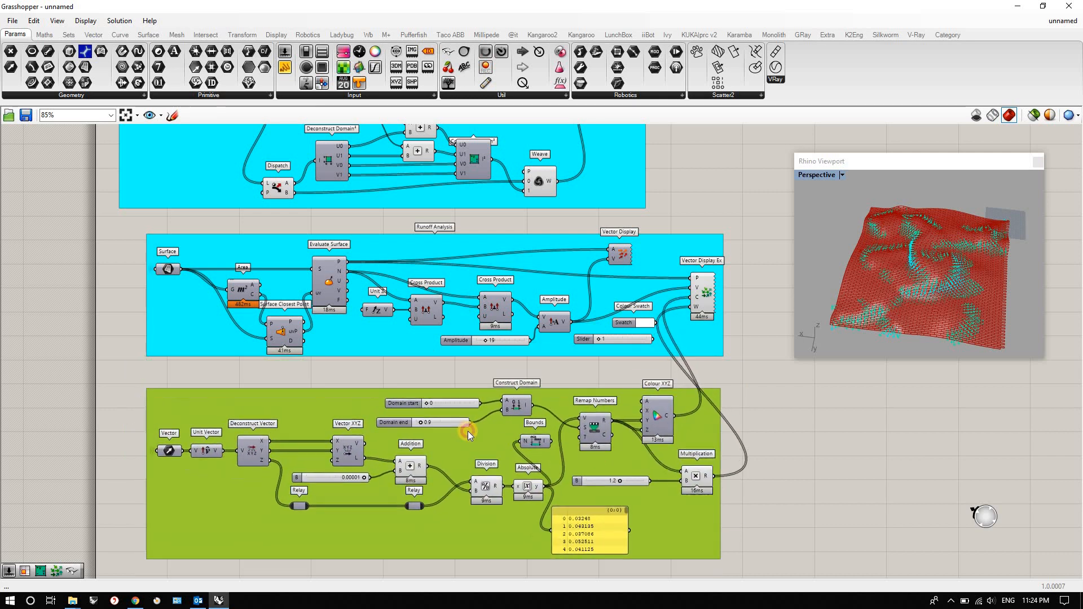
right_click(468, 433)
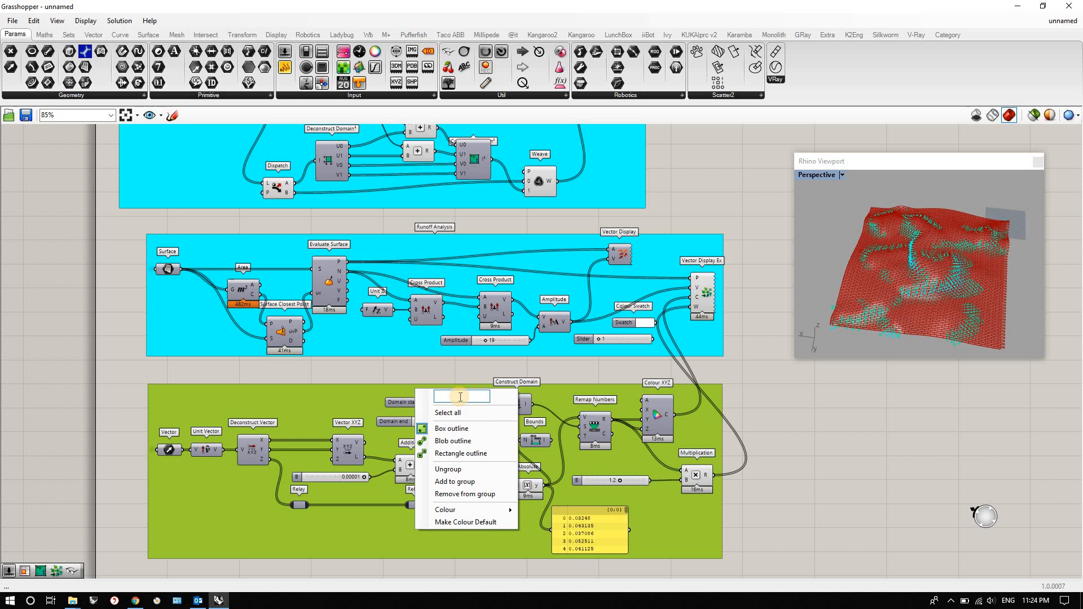
type("slop")
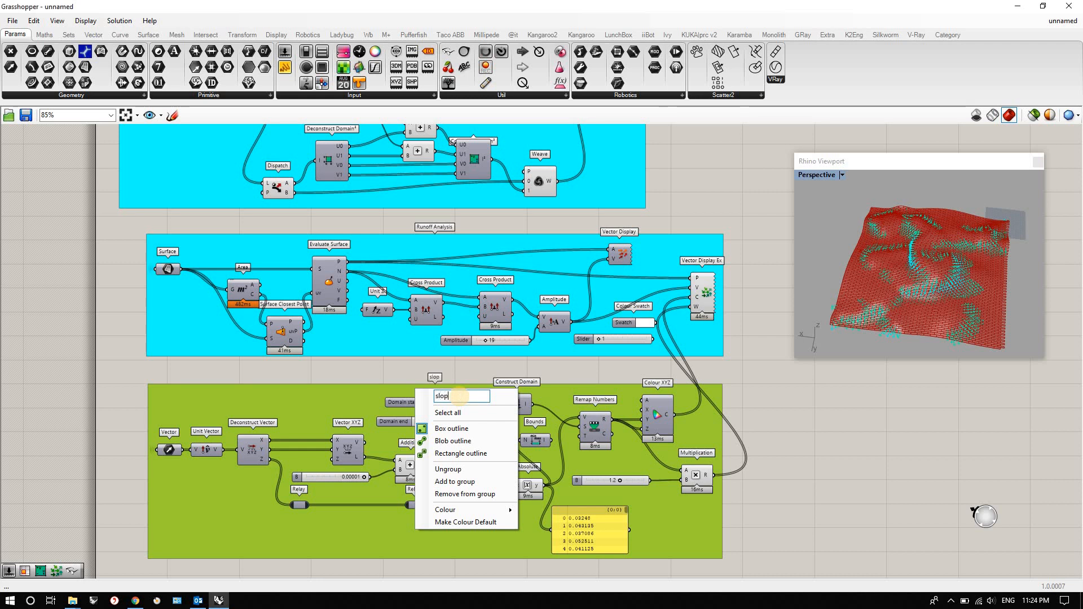
type("e val")
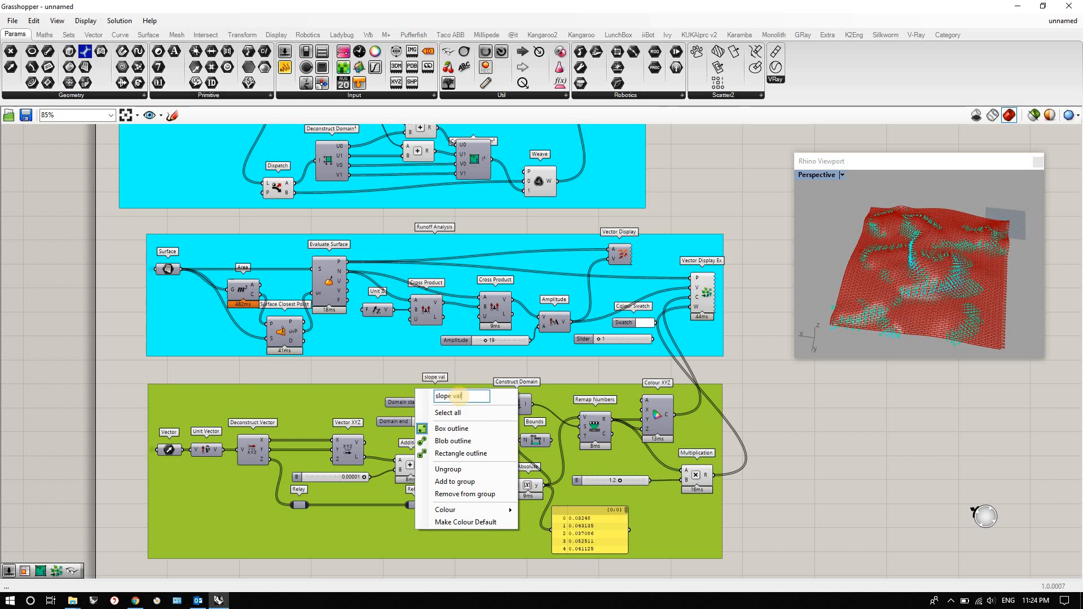
type("ue")
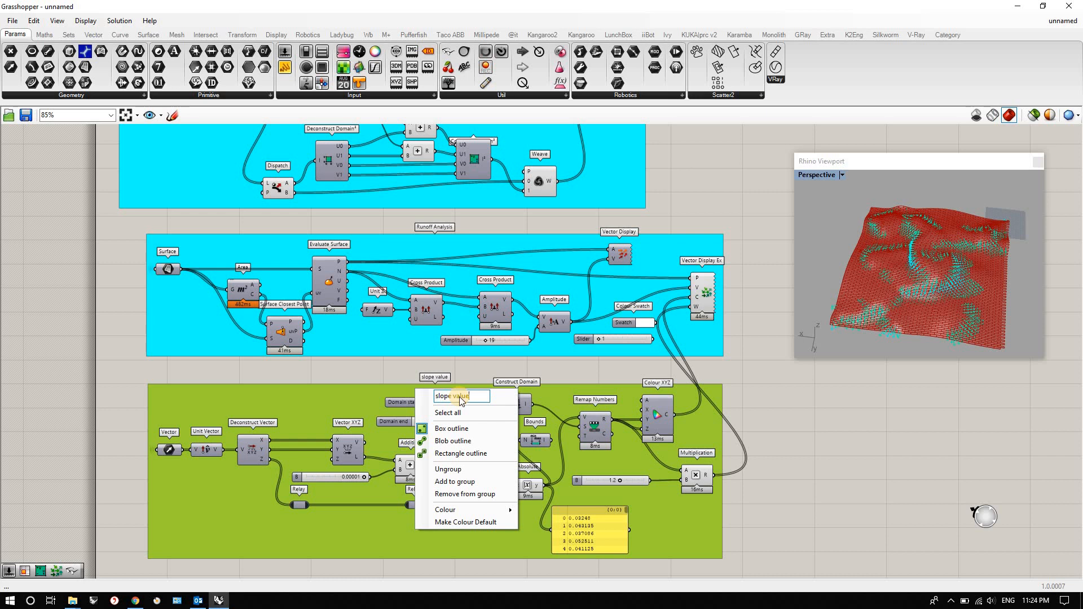